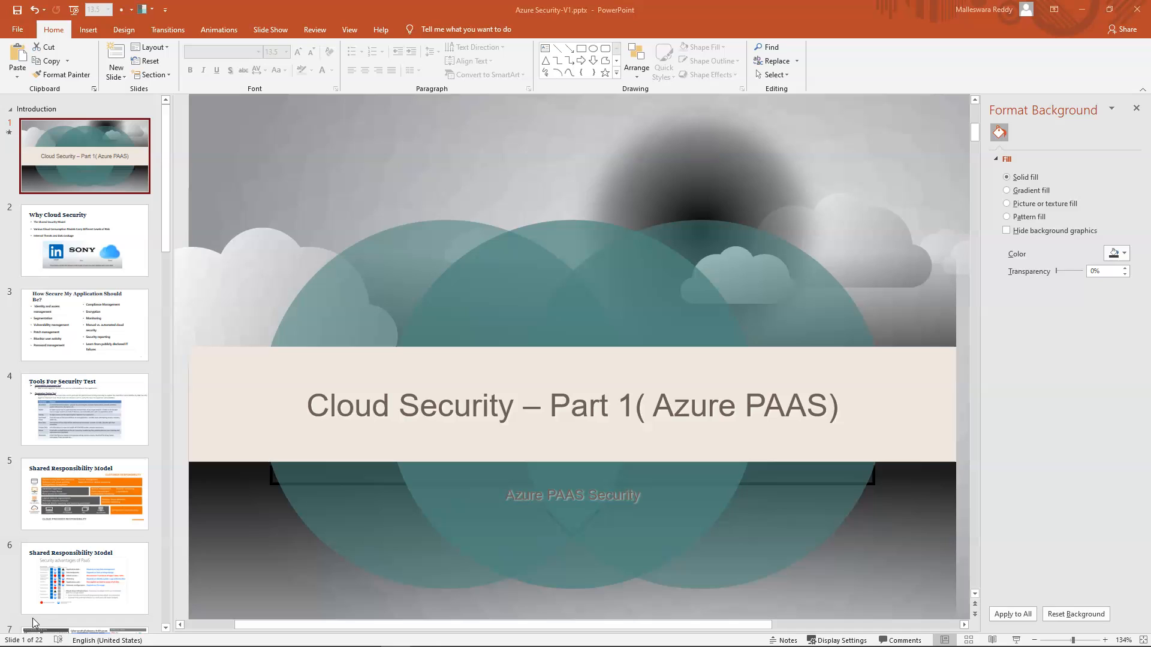
pyautogui.moveTo(66, 565)
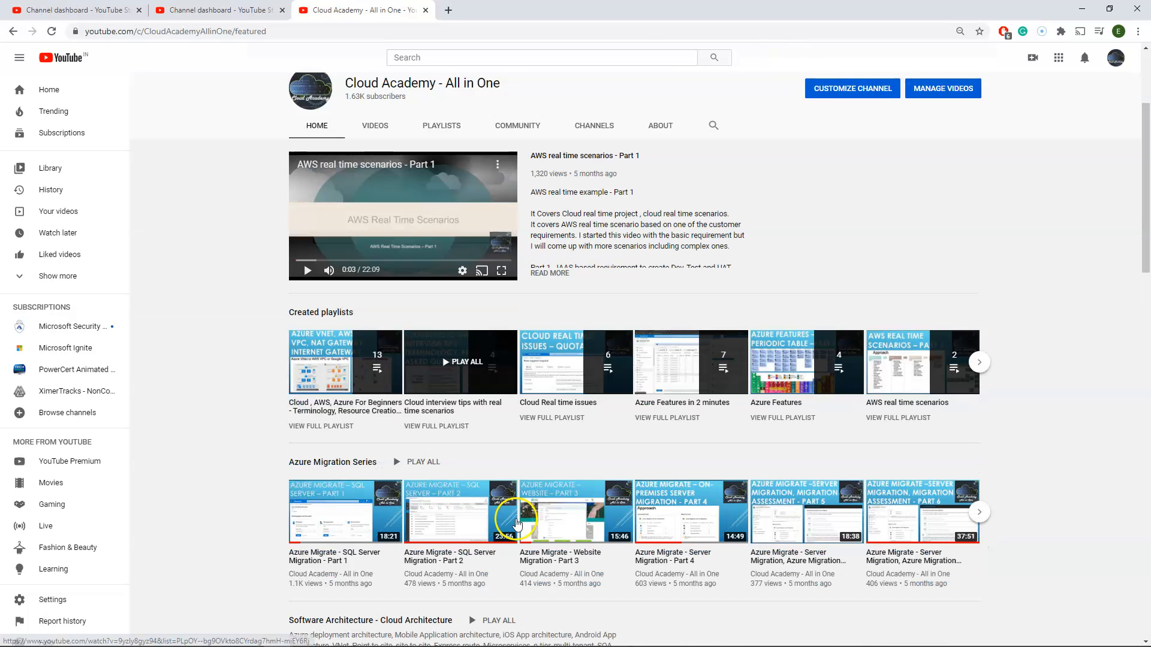
# Step: Scroll the channel Home page to reveal the migration, architecture and beginner playlist rows
pyautogui.scroll(-3)
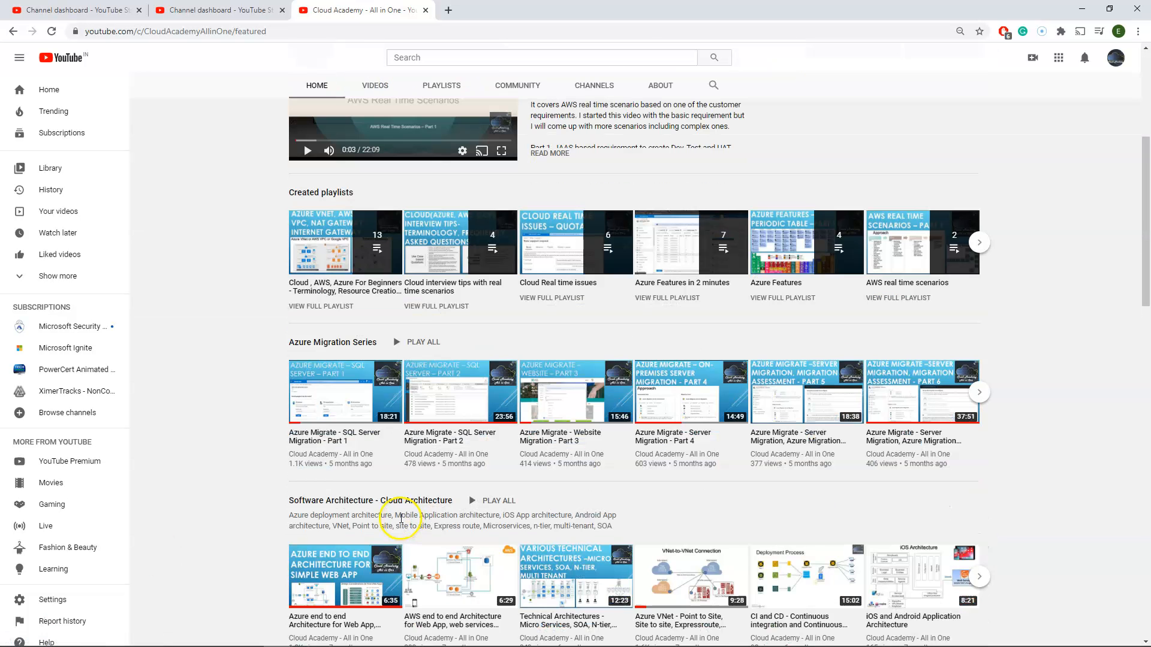
pyautogui.scroll(-3)
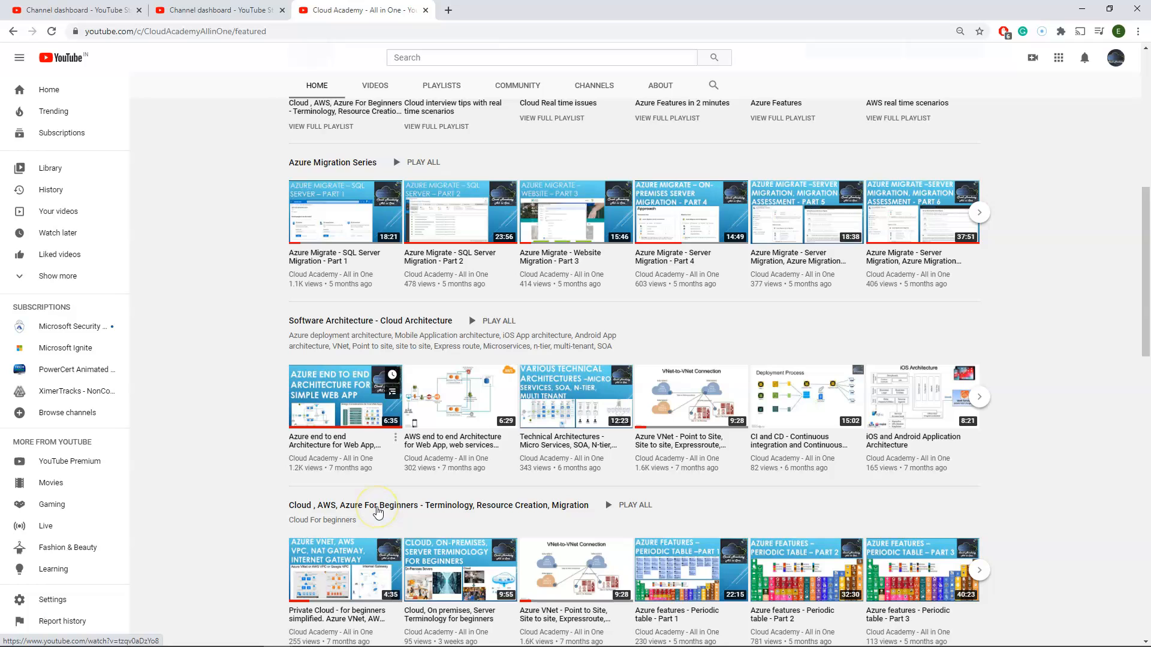
pyautogui.scroll(-3)
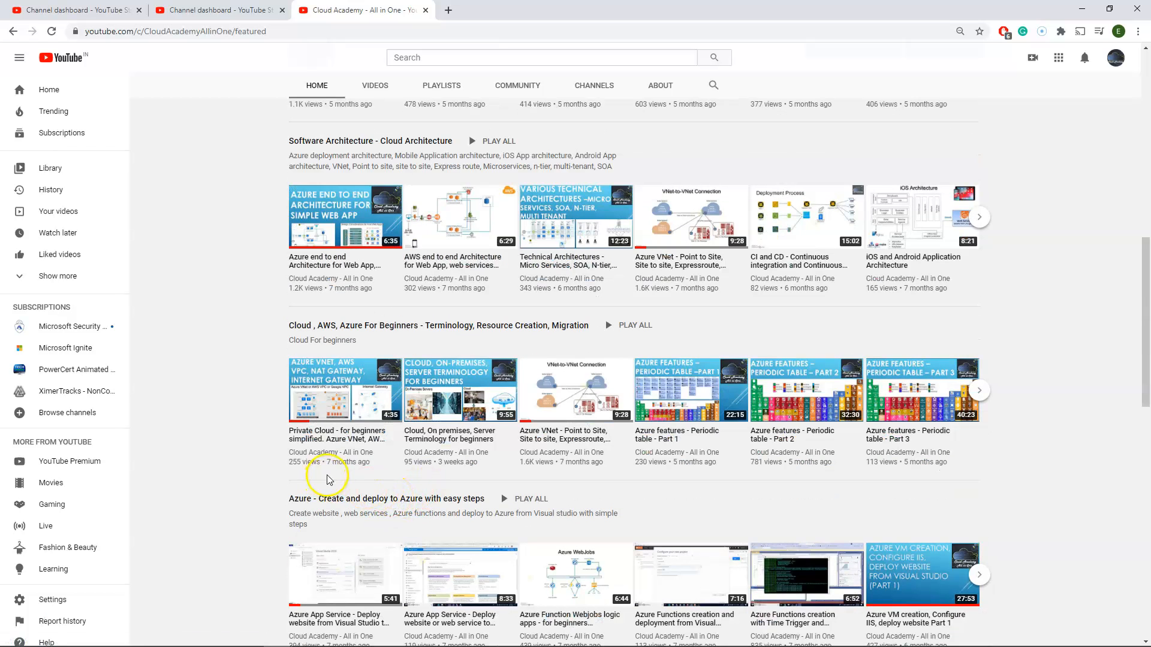
pyautogui.scroll(-3)
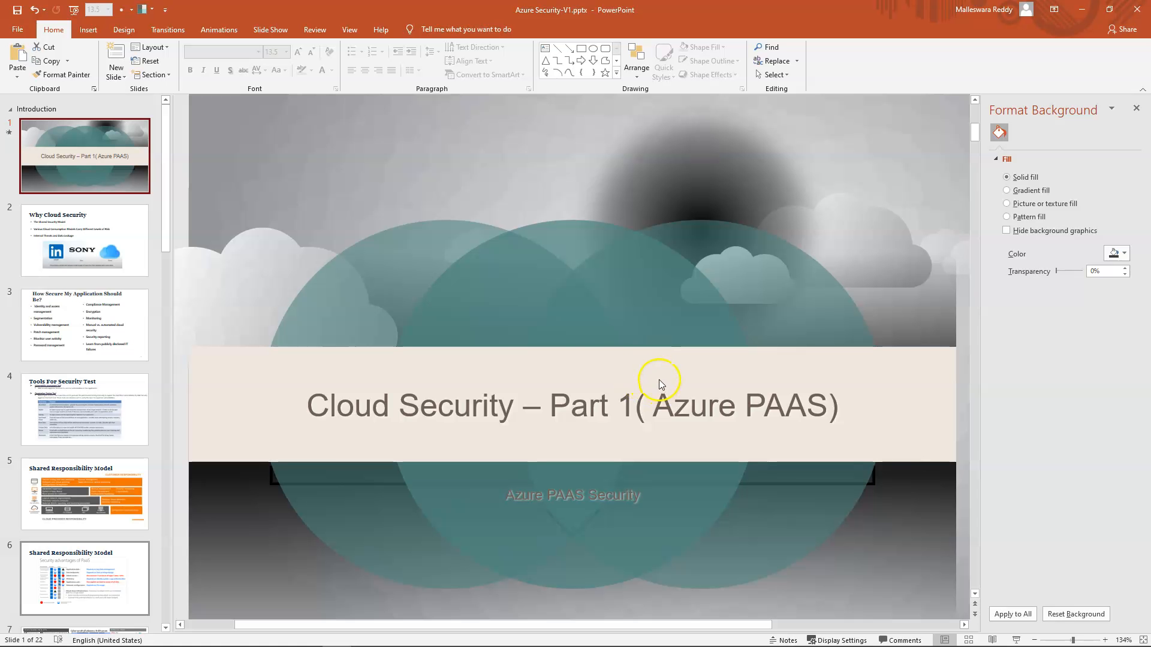
pyautogui.moveTo(125, 199)
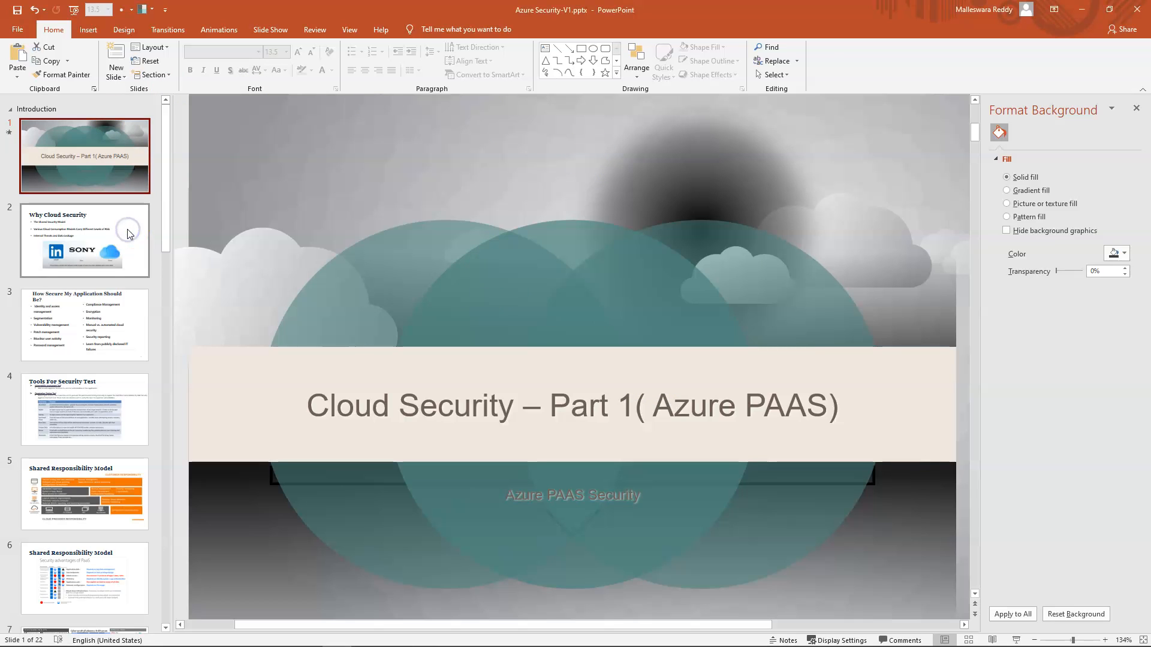
# Step: Go to slide 2, Why Cloud Security, from the title slide
pyautogui.click(84, 240)
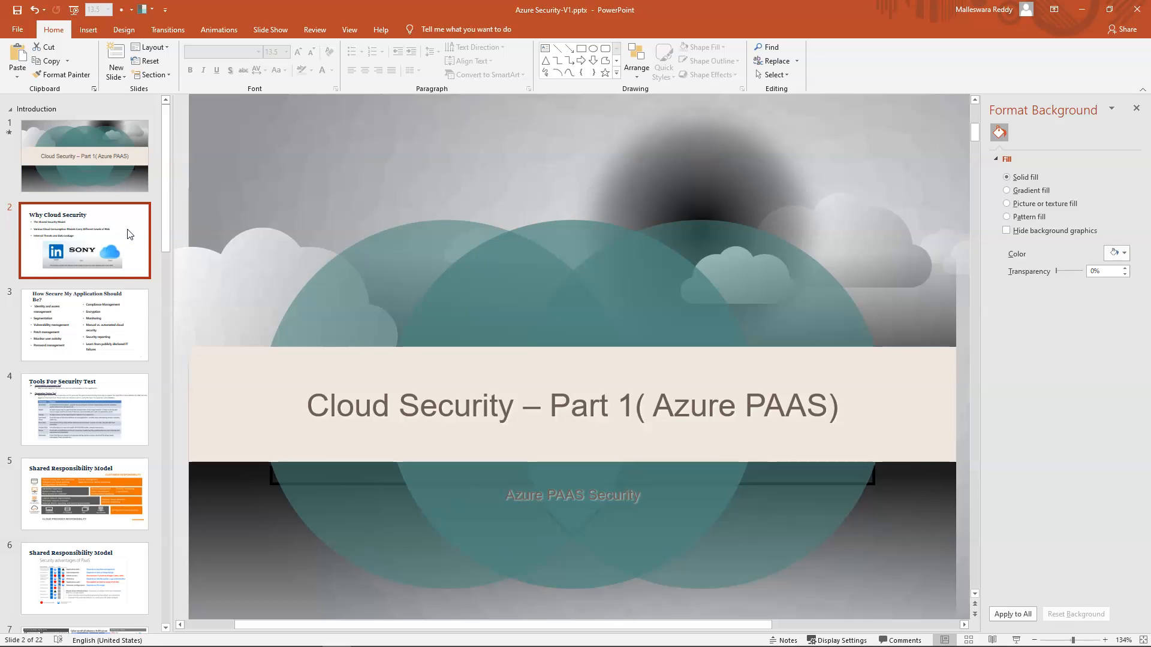
# Step: Show the Why Cloud Security slide with its three bullet points in the editing area
pyautogui.click(85, 241)
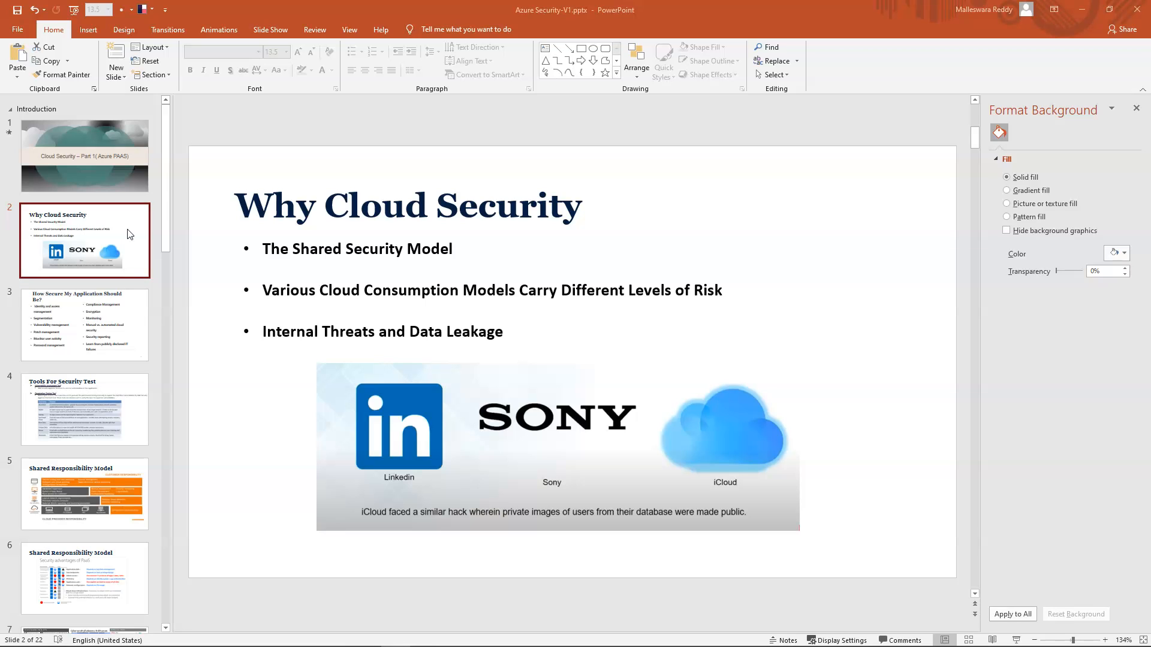
pyautogui.moveTo(107, 291)
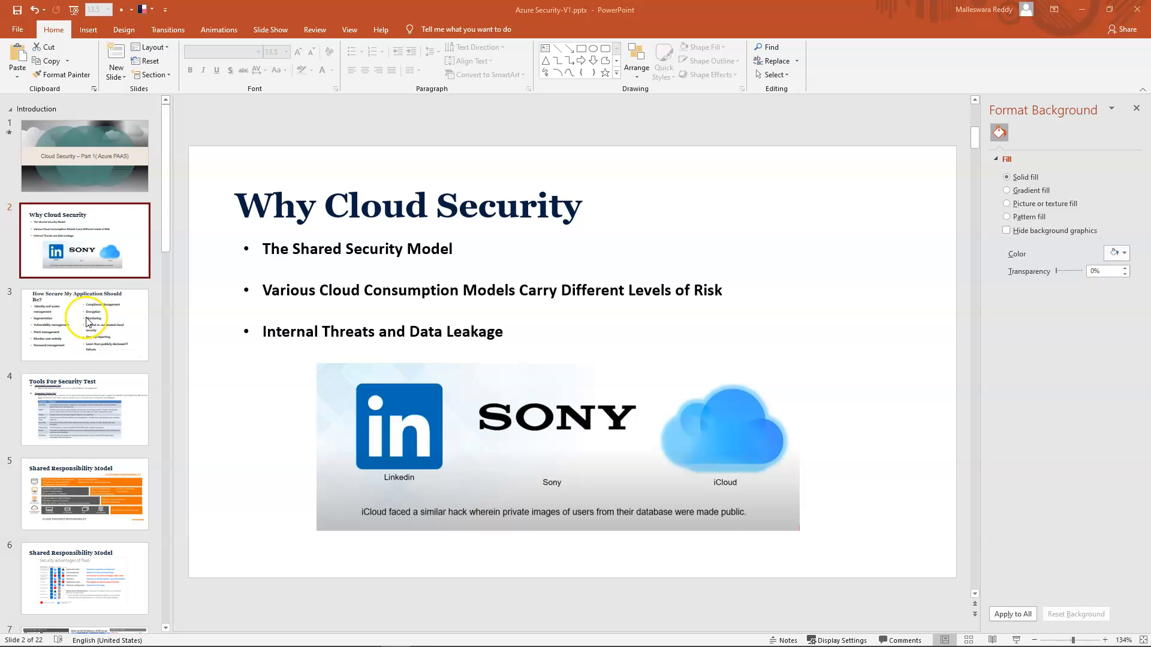
# Step: Step through the How Secure and Tools For Security Test slides to slide 5, Shared Responsibility Model
pyautogui.click(85, 324)
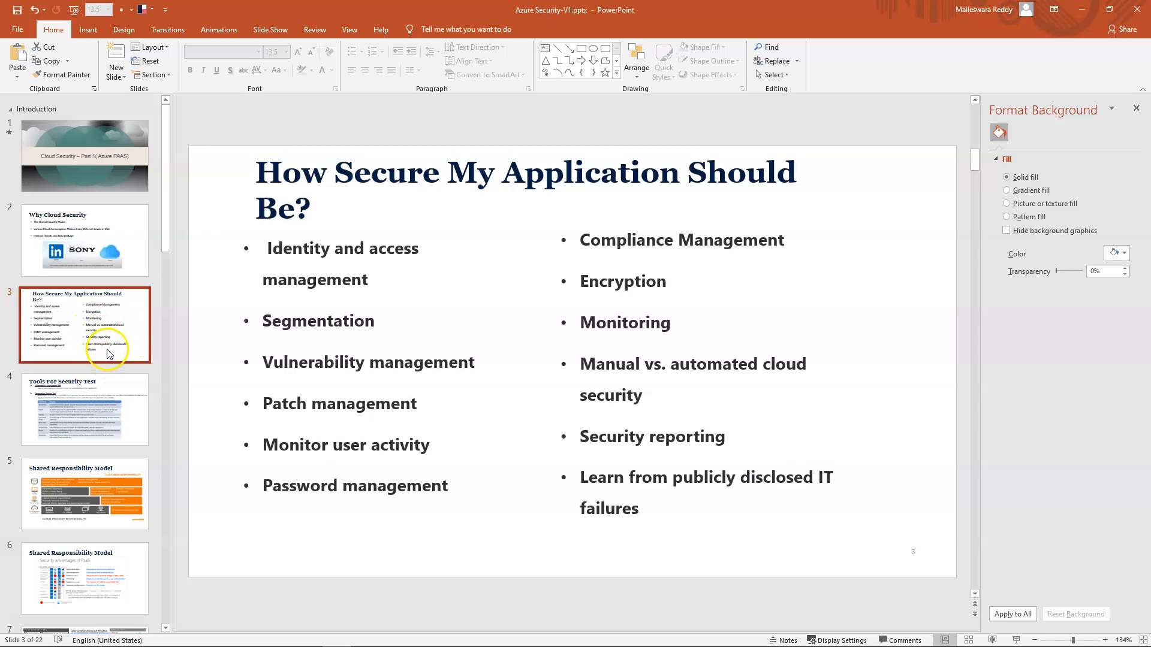
pyautogui.click(84, 409)
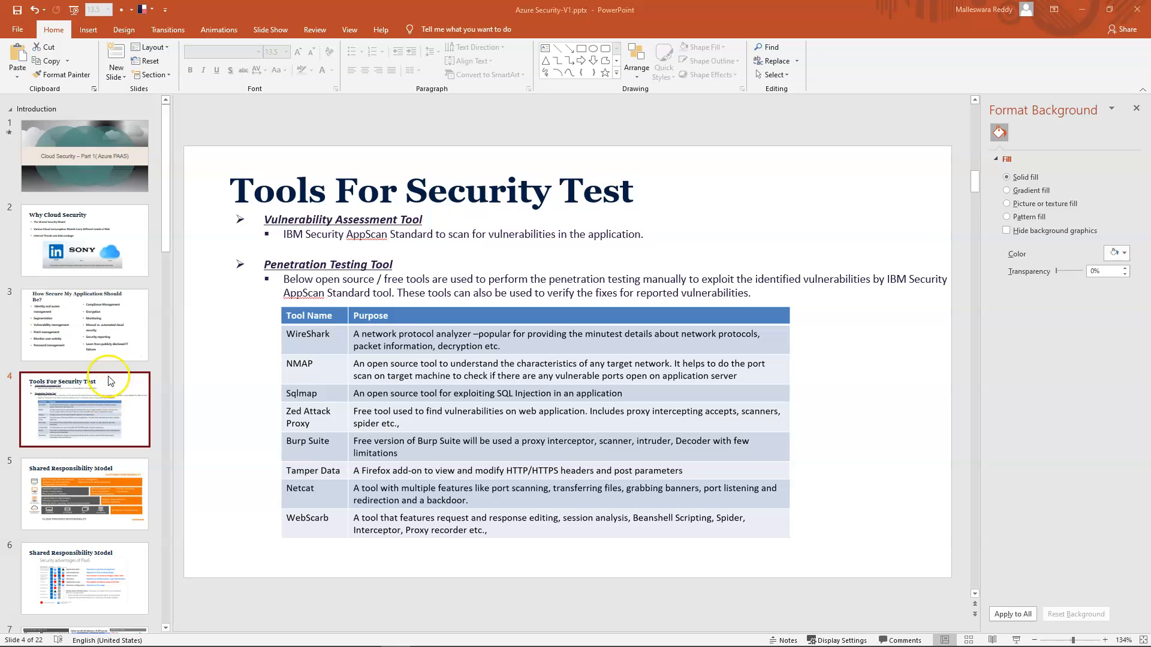
pyautogui.click(85, 493)
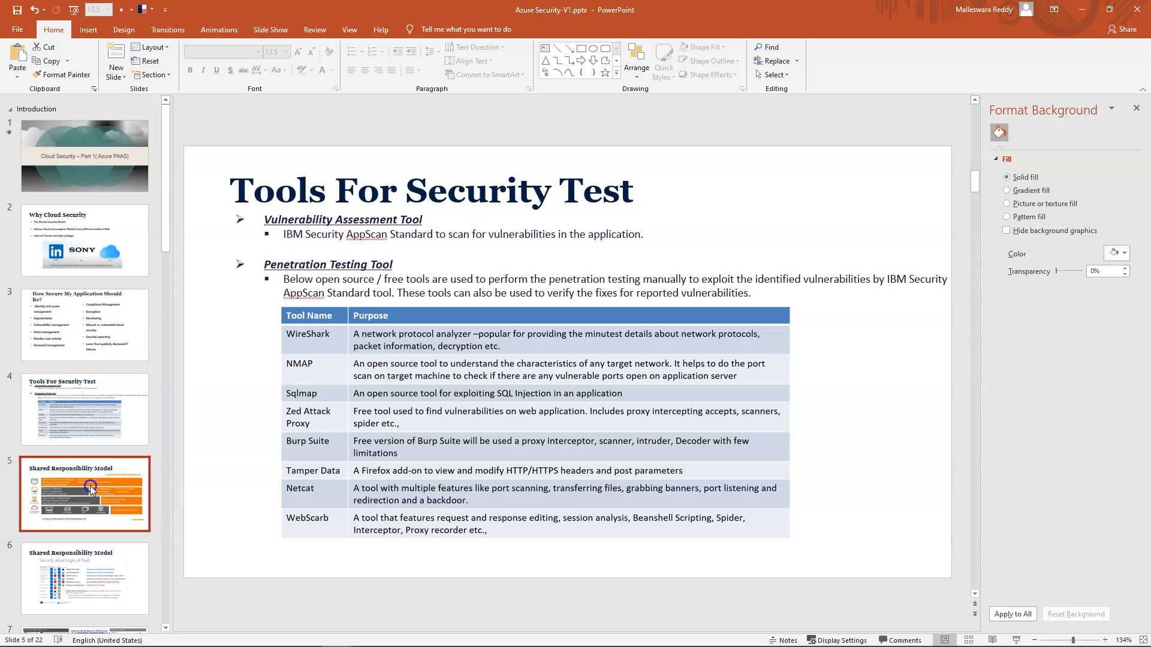
pyautogui.click(84, 493)
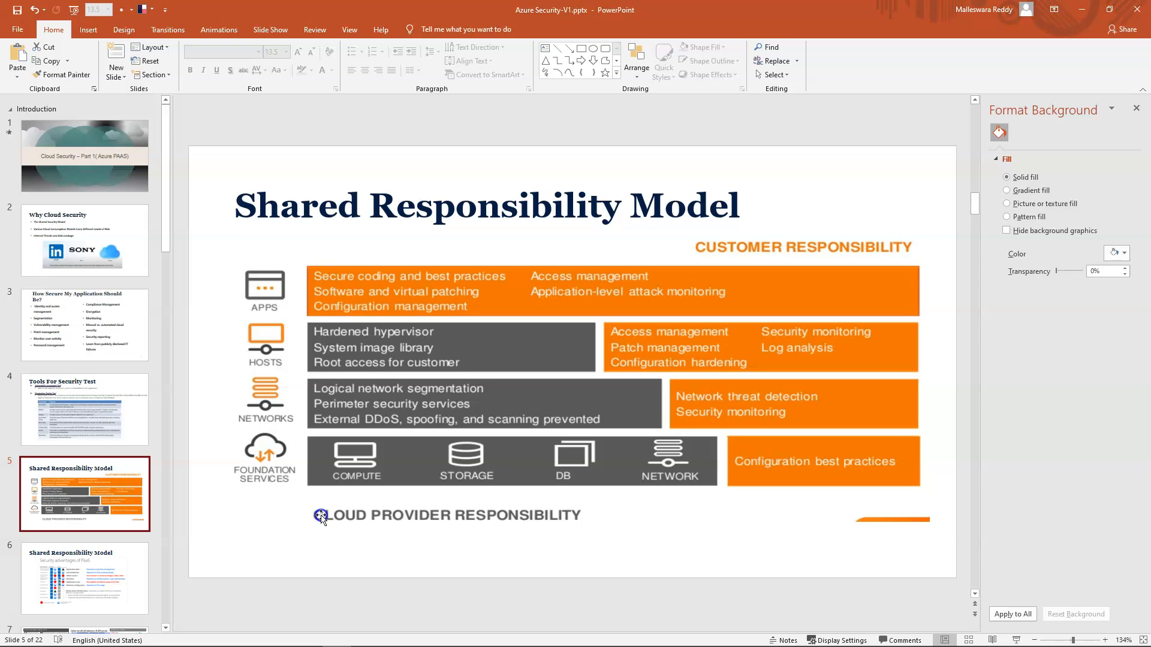
pyautogui.moveTo(371, 474)
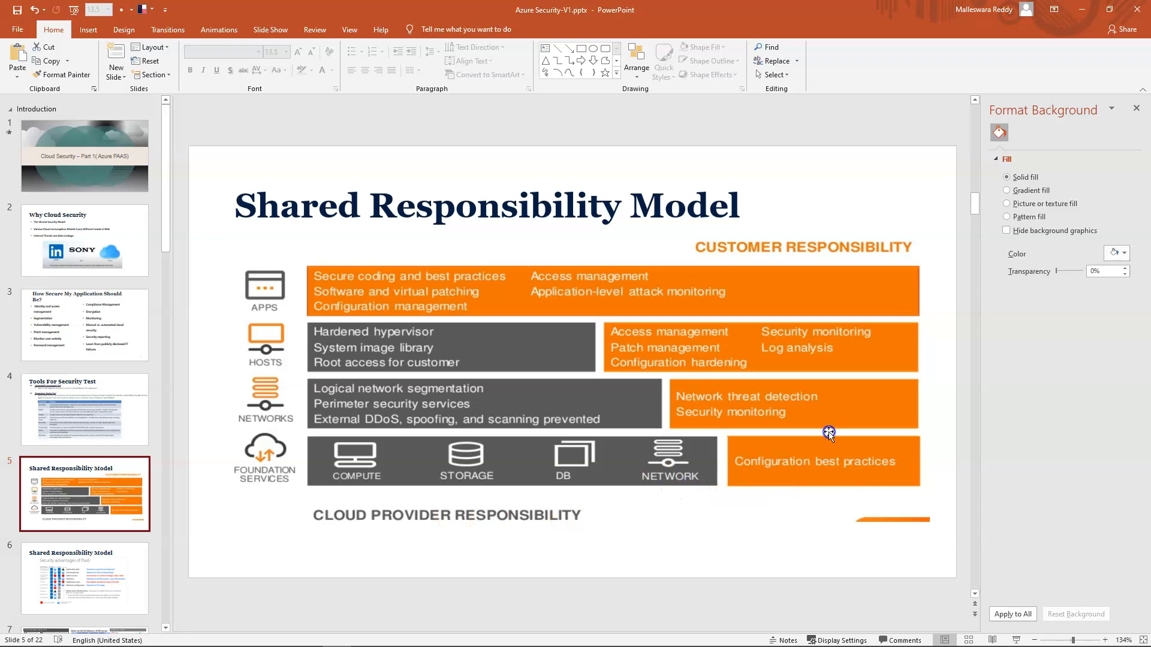
pyautogui.moveTo(747, 247)
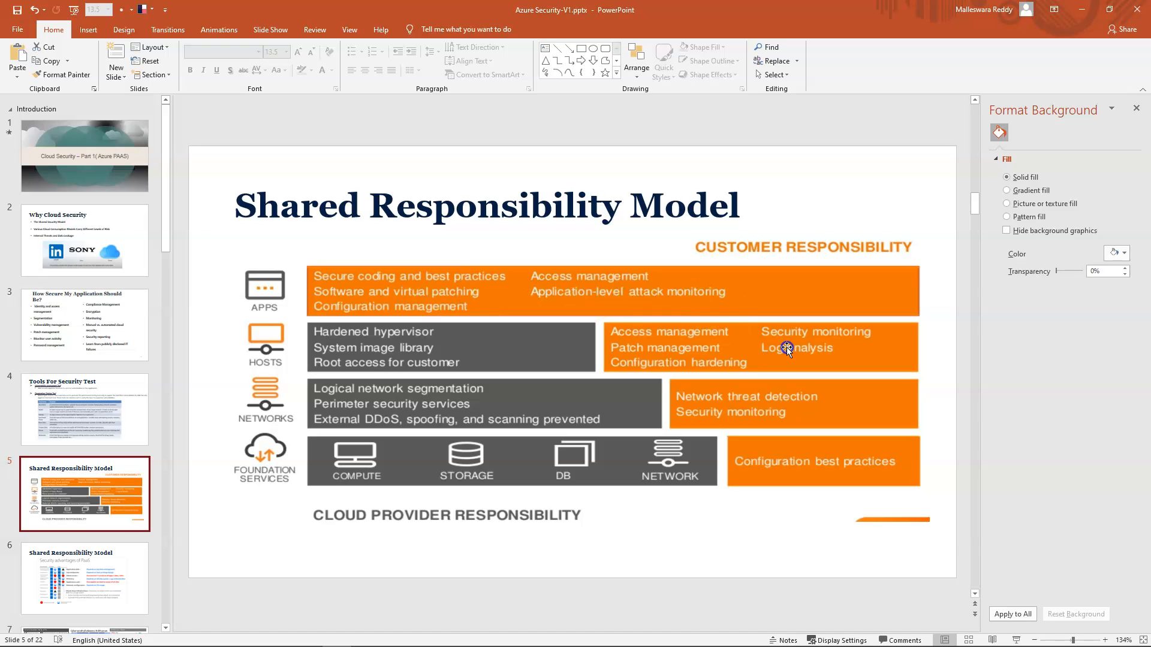
pyautogui.moveTo(797, 343)
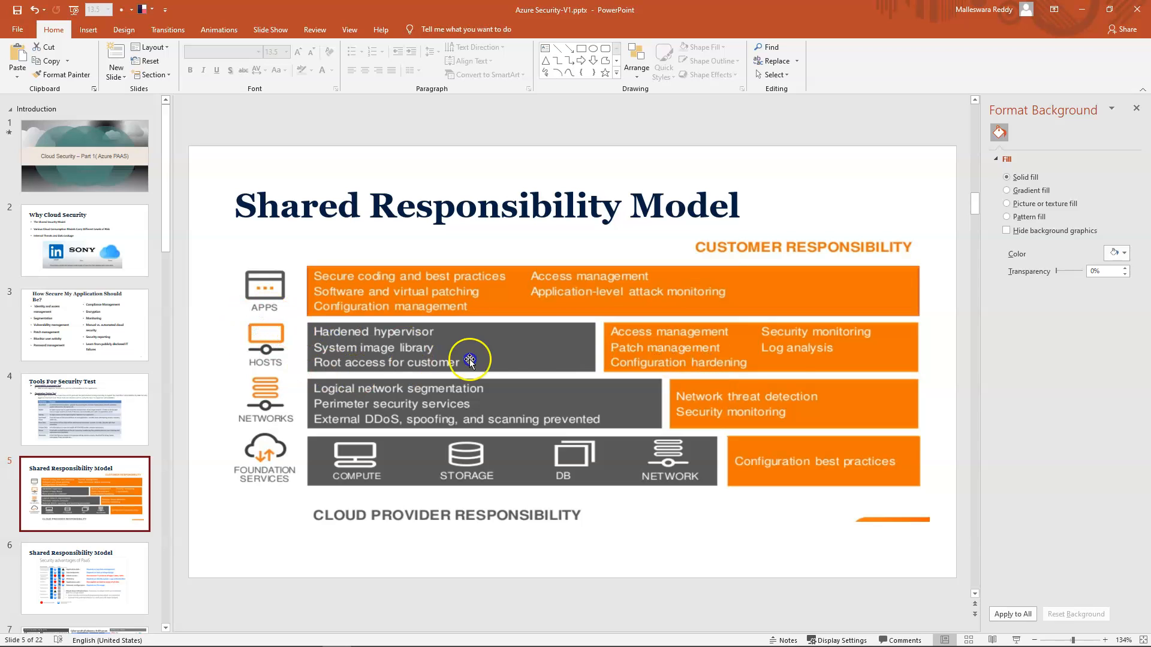
pyautogui.moveTo(778, 360)
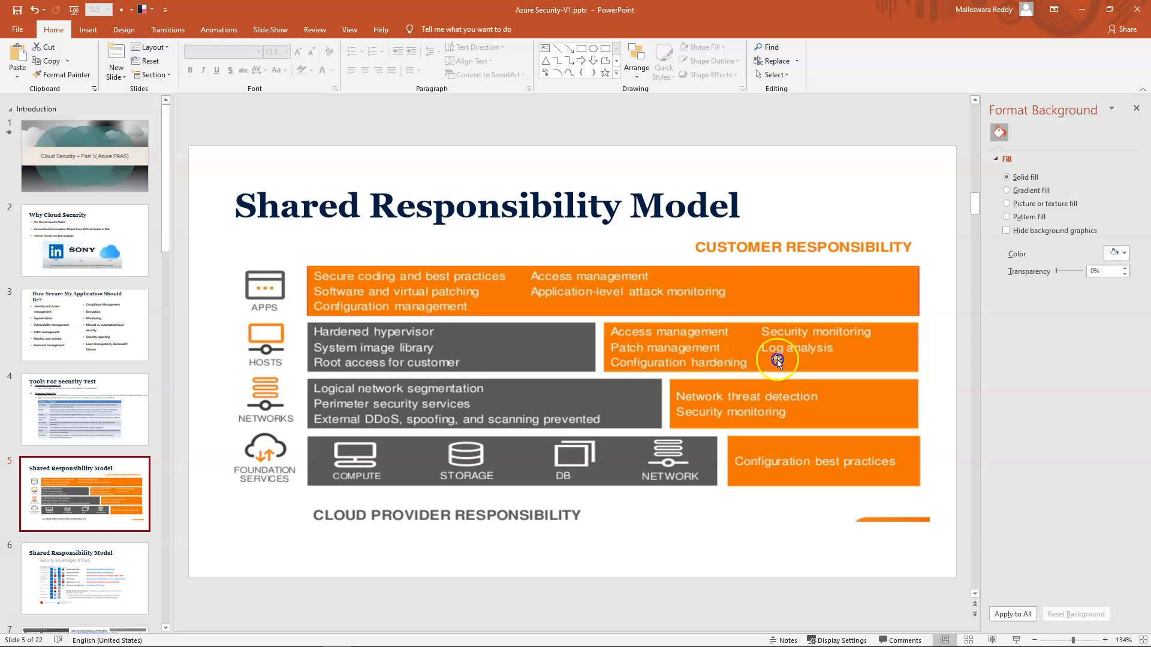
pyautogui.moveTo(272, 393)
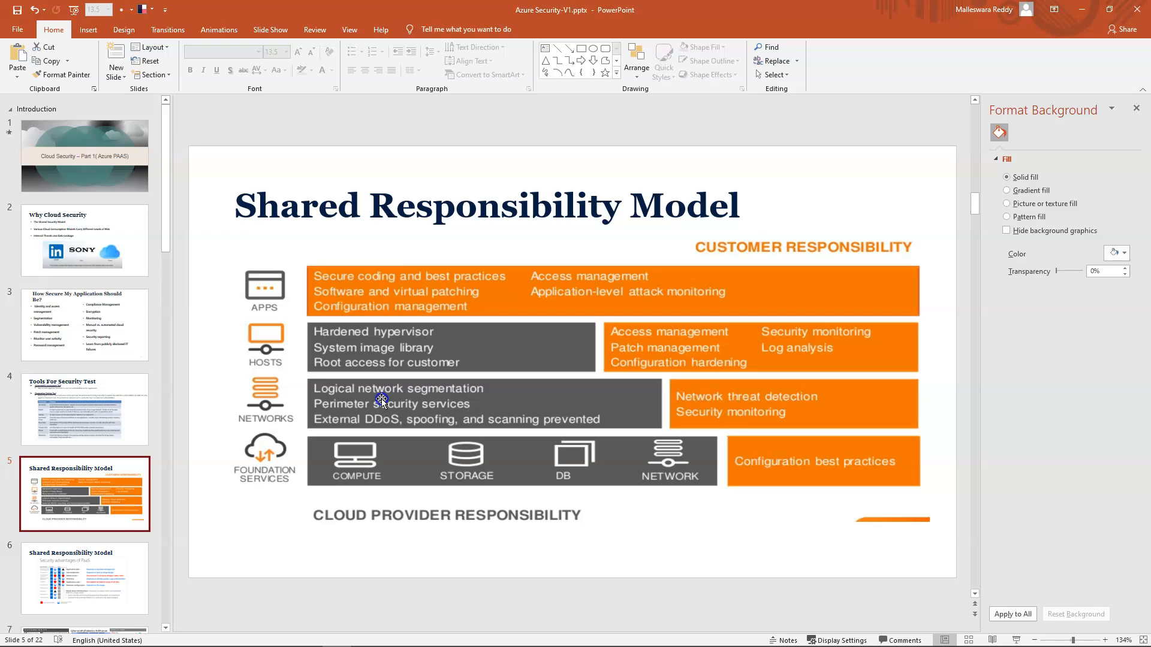
pyautogui.moveTo(762, 412)
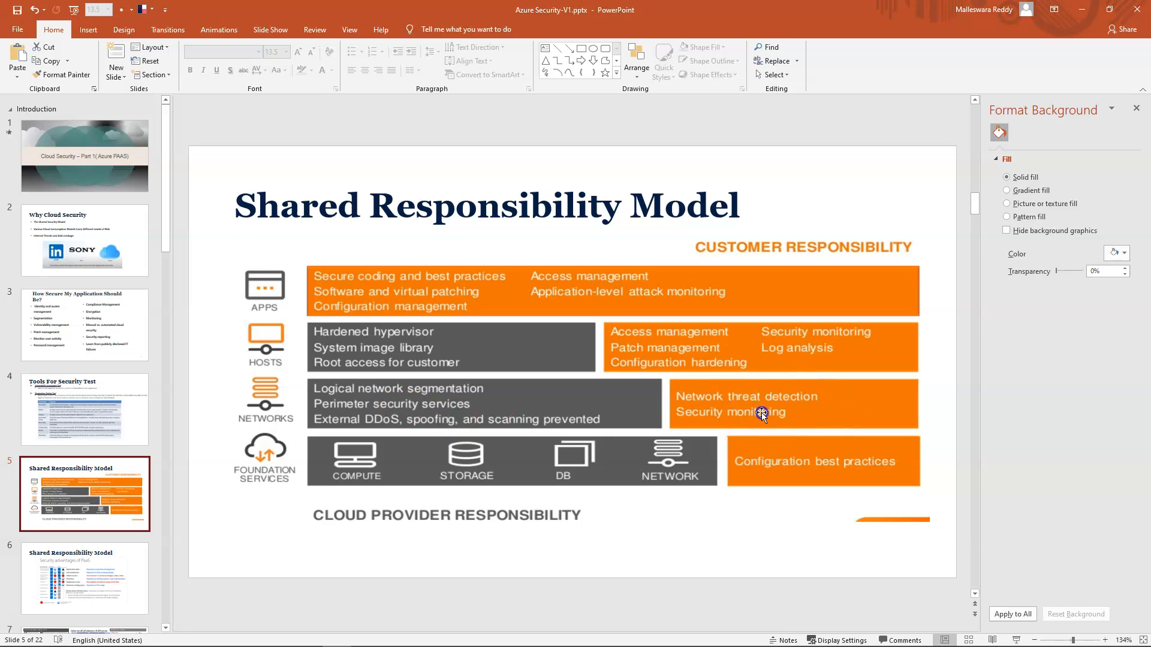
pyautogui.moveTo(726, 410)
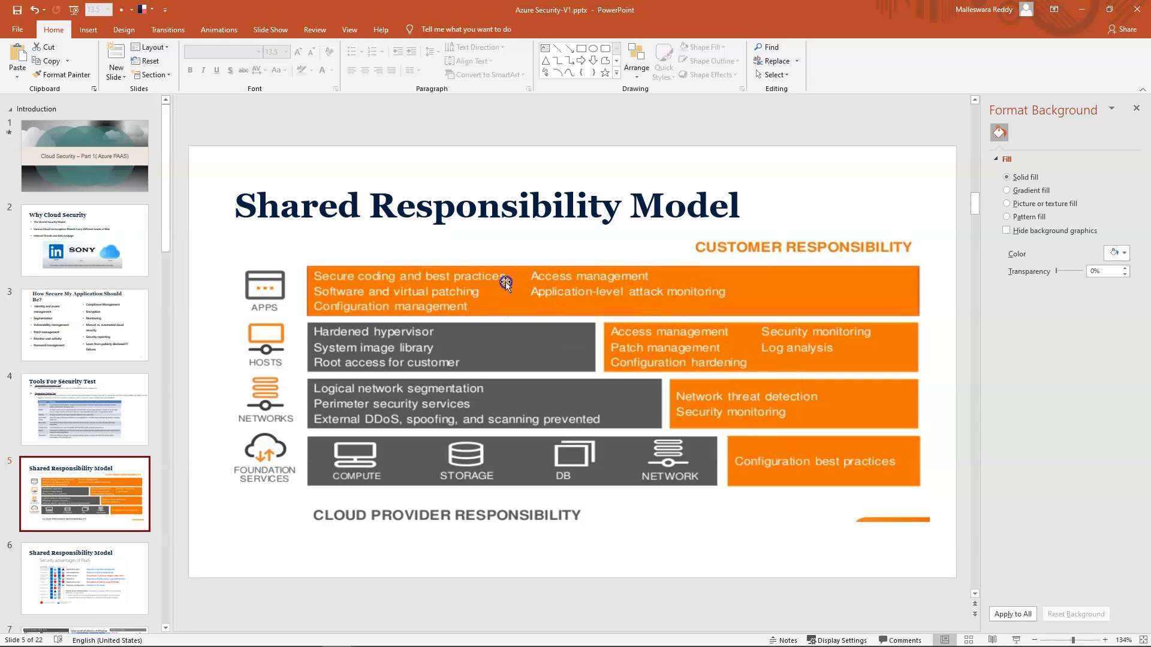
pyautogui.moveTo(402, 299)
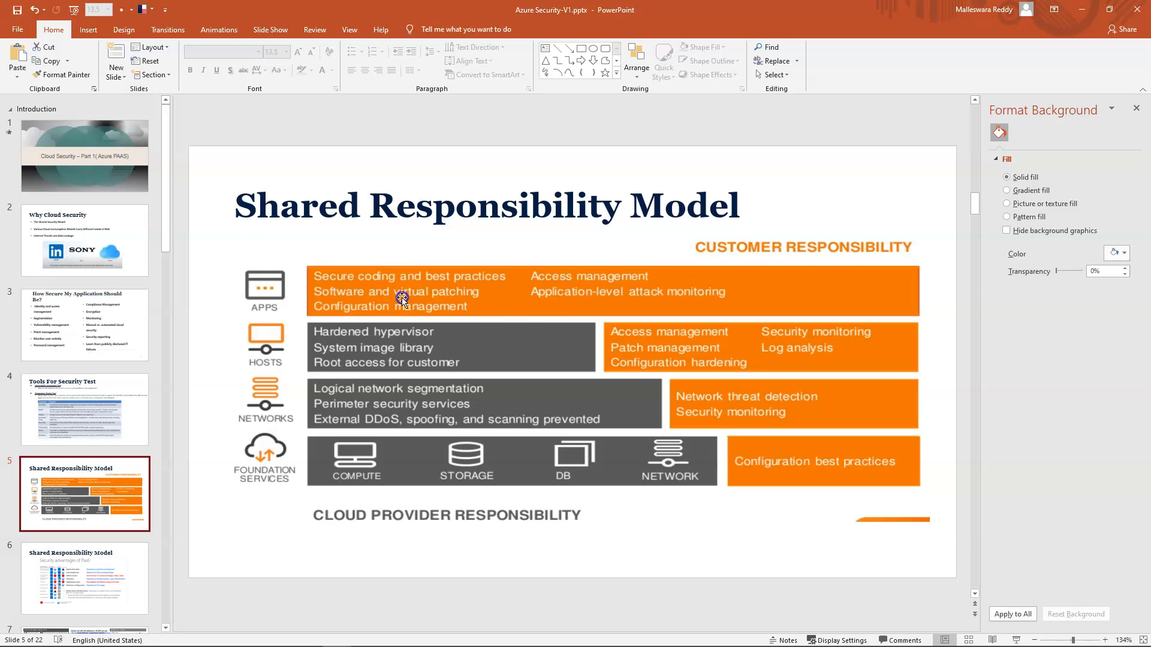
pyautogui.moveTo(644, 314)
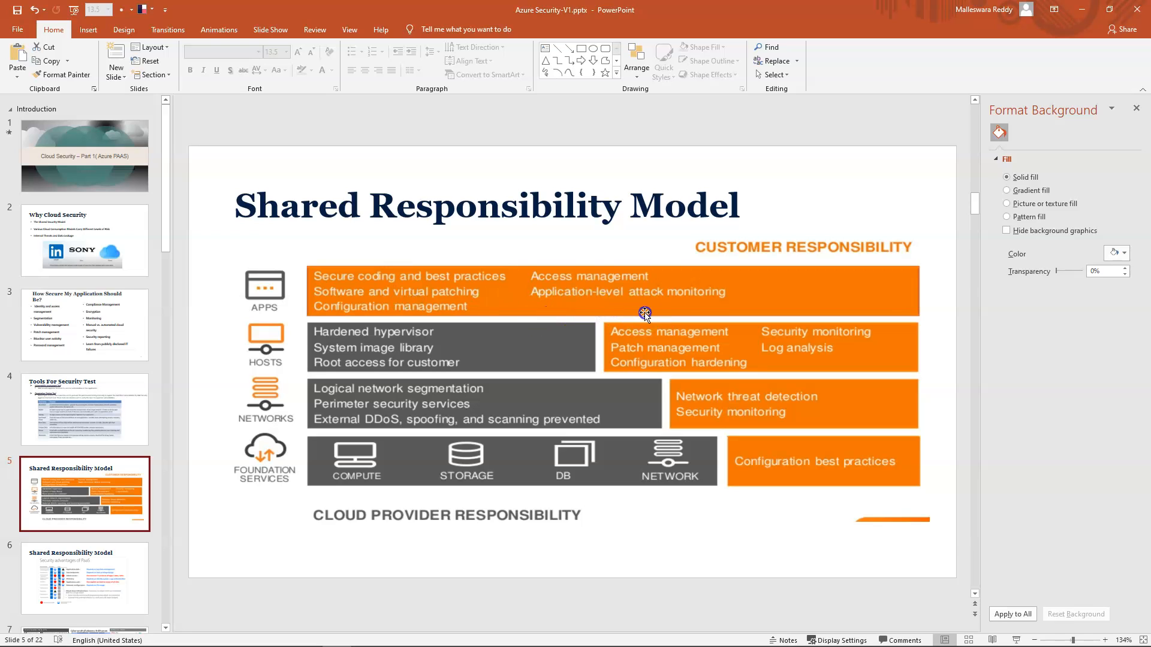
pyautogui.moveTo(388, 290)
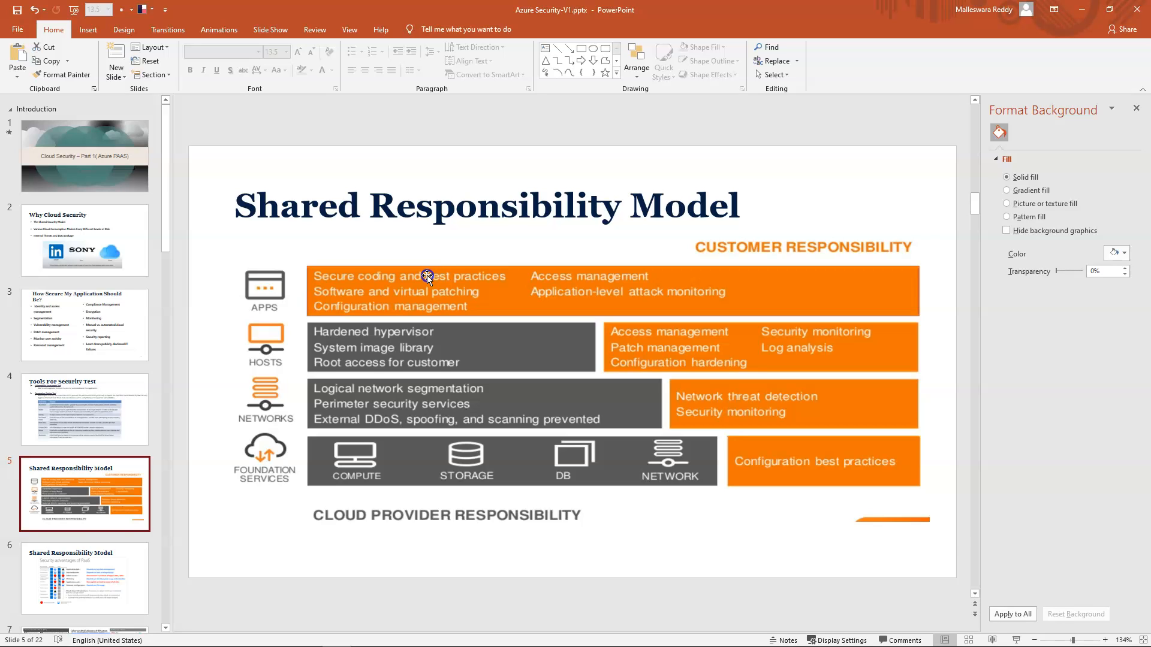
pyautogui.moveTo(400, 292)
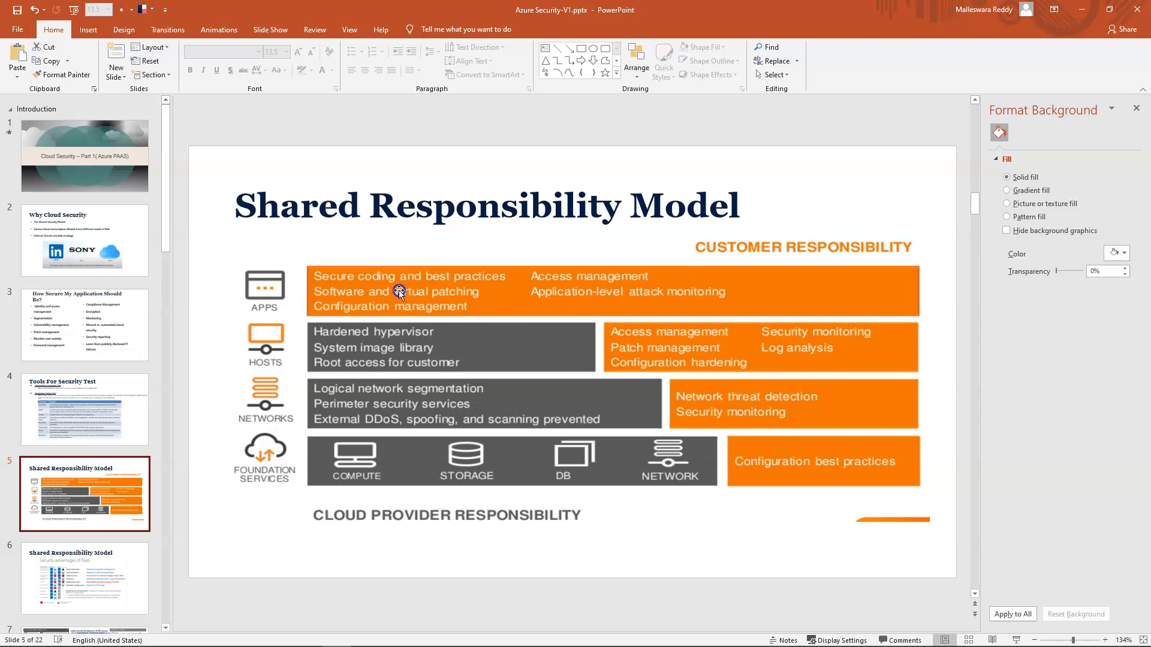
pyautogui.moveTo(391, 291)
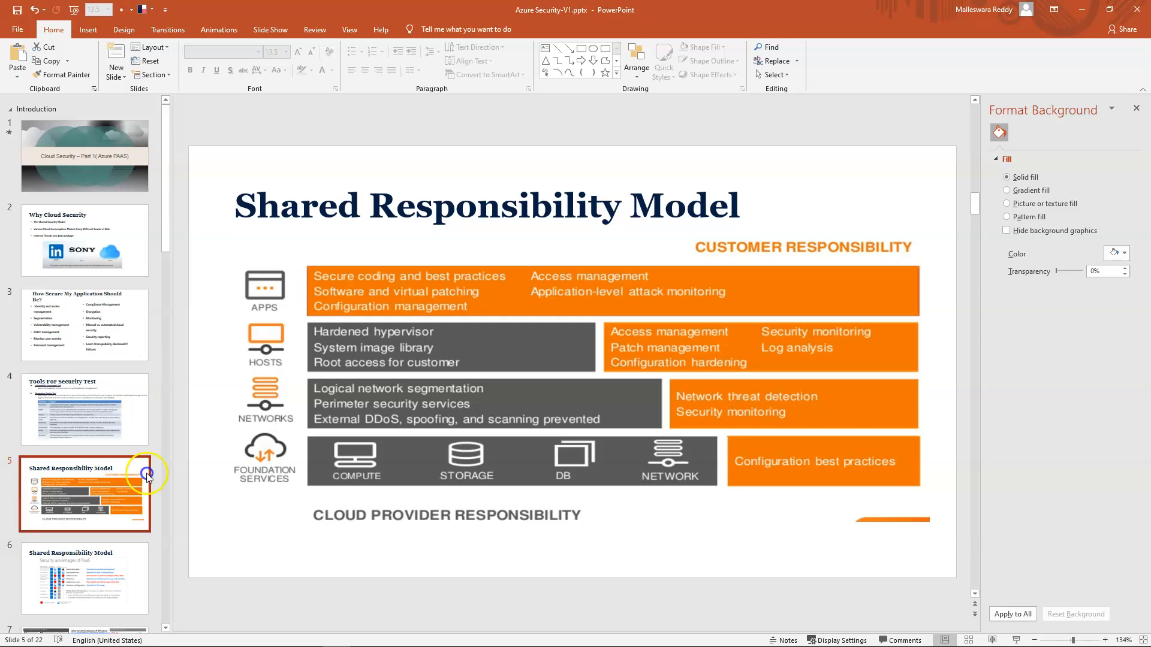
pyautogui.click(84, 577)
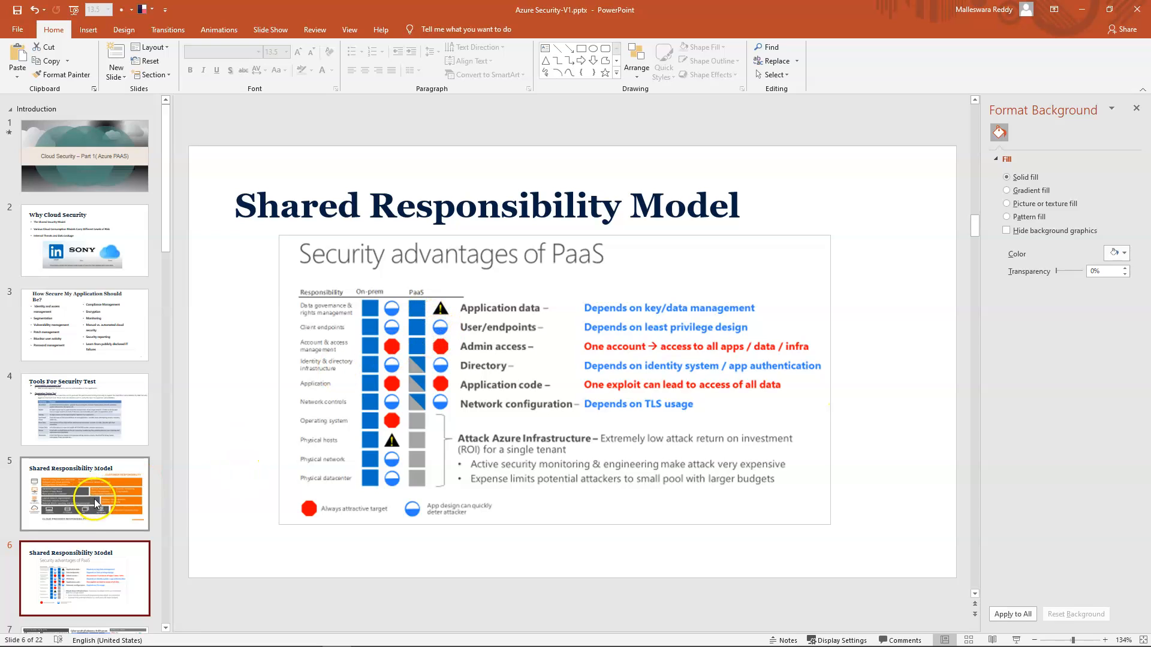
pyautogui.moveTo(524, 396)
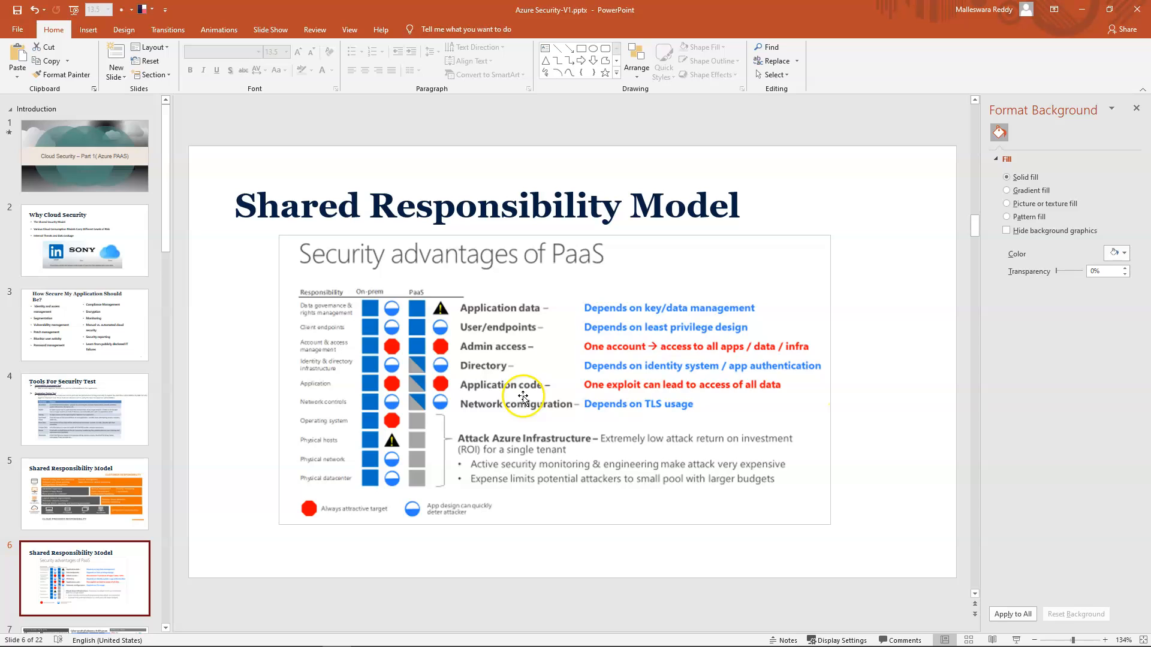
pyautogui.moveTo(412, 440)
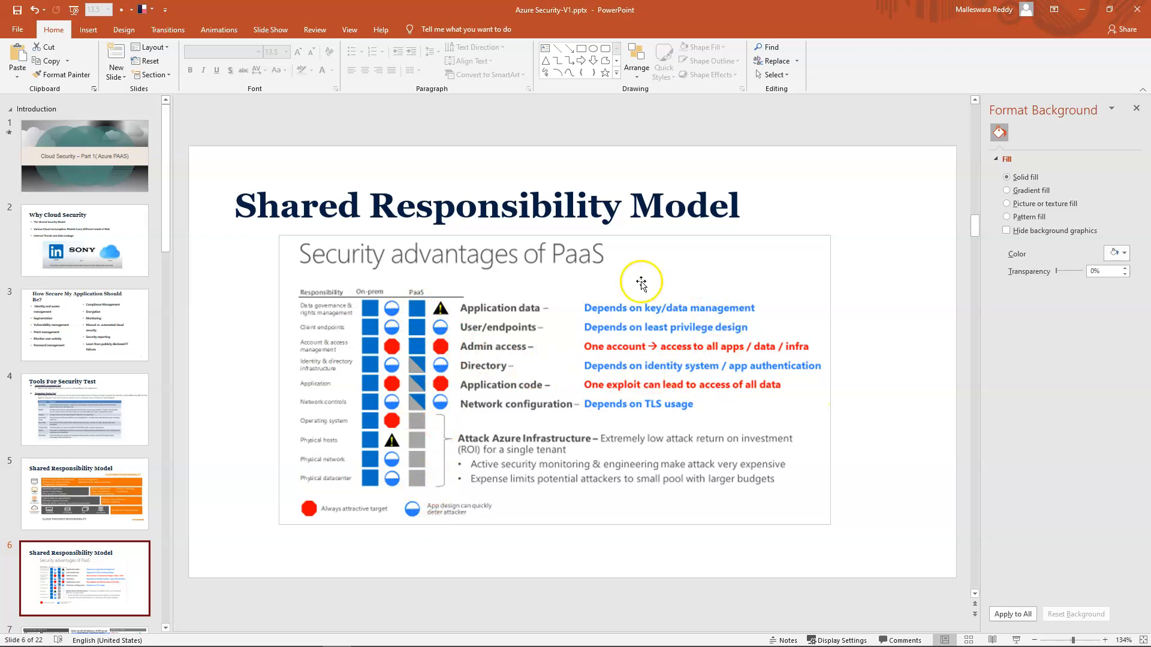
pyautogui.moveTo(697, 337)
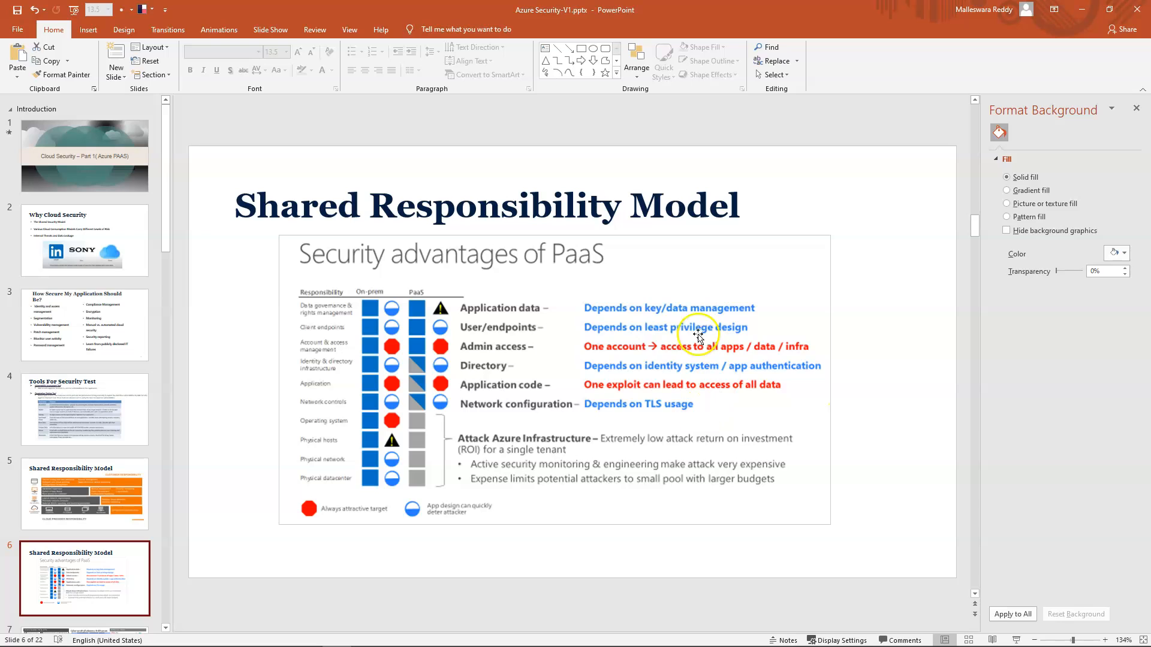
pyautogui.moveTo(417, 319)
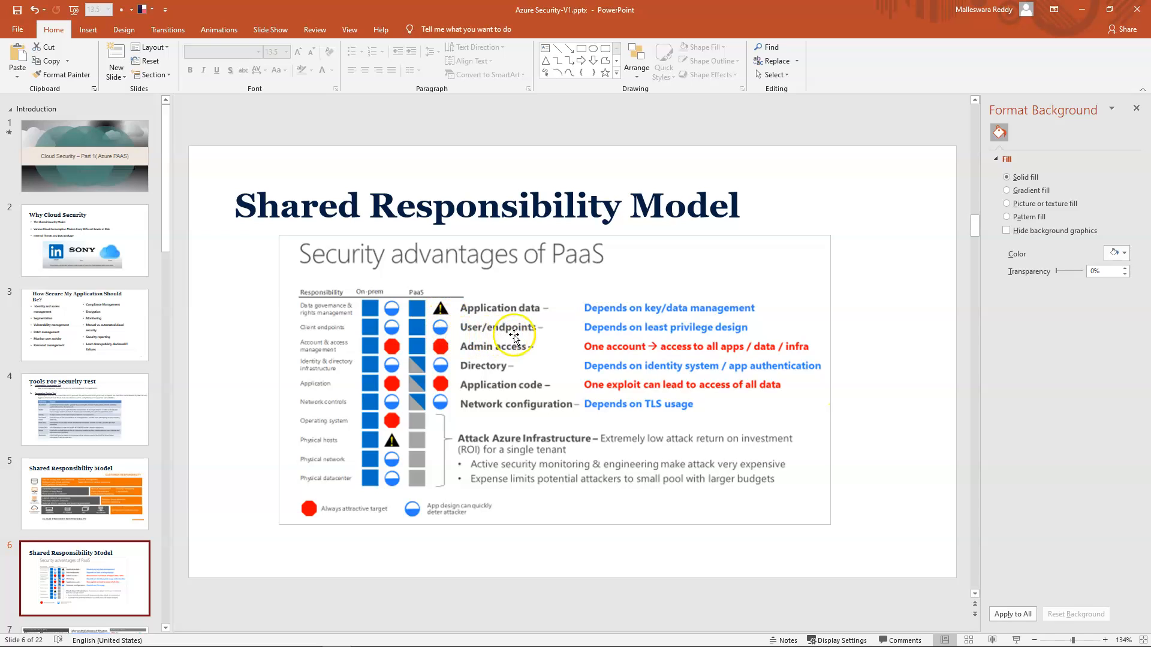
pyautogui.moveTo(478, 373)
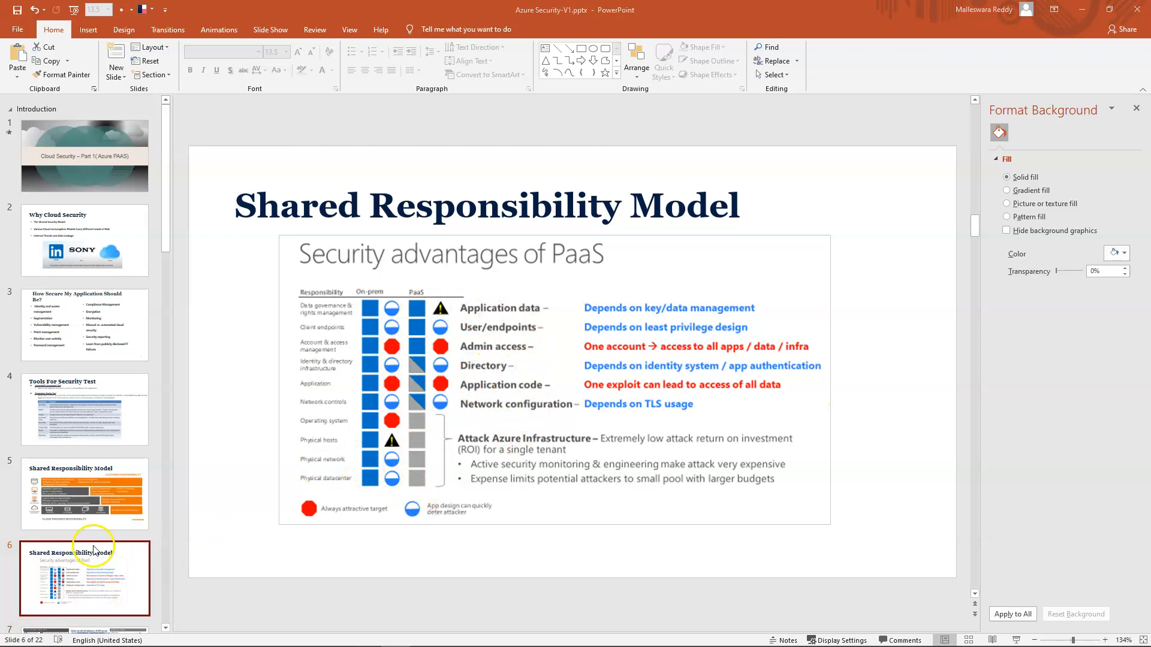
# Step: Go to slide 7, the Cybersecurity Reference Architecture diagram
pyautogui.scroll(-3)
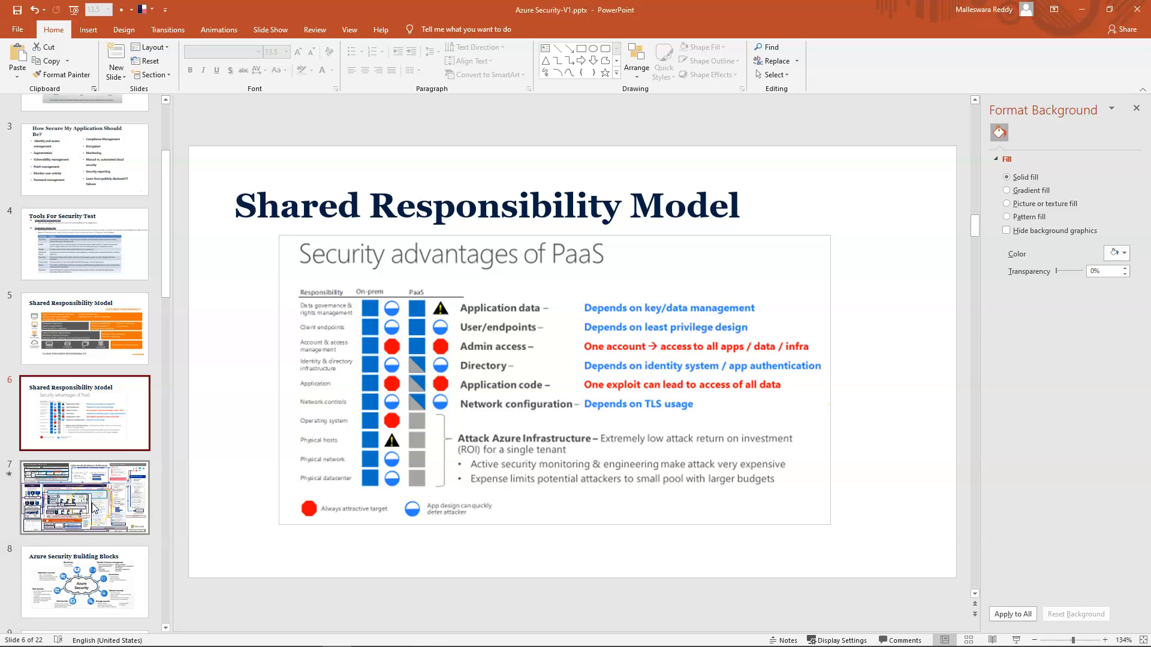
pyautogui.click(84, 496)
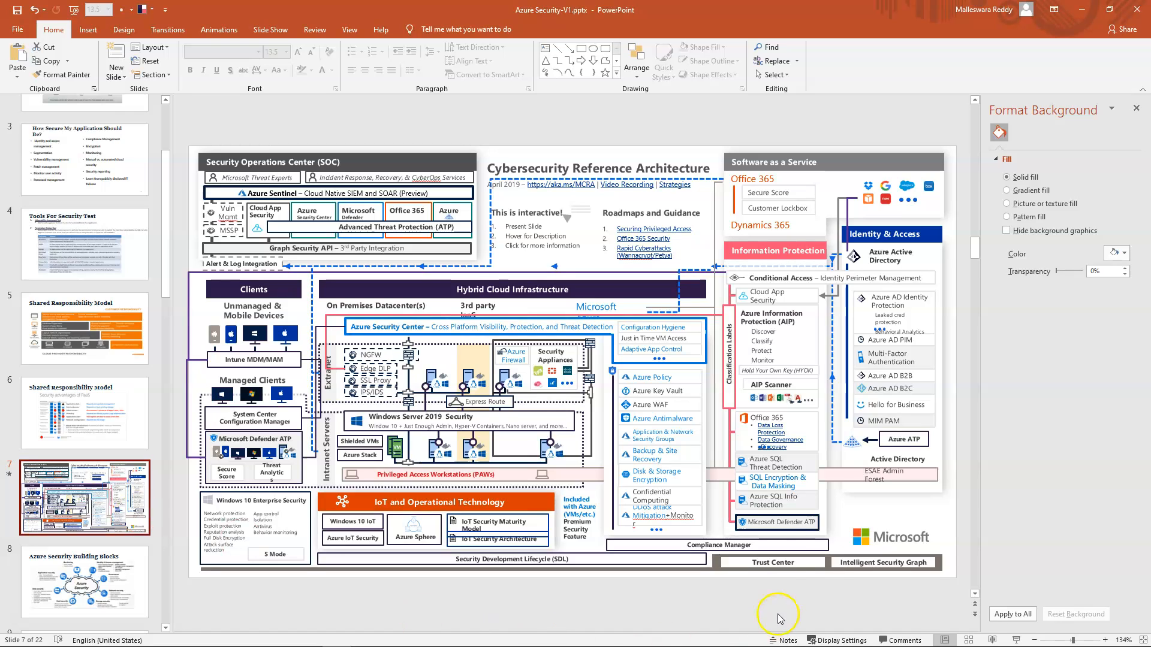
pyautogui.moveTo(885, 546)
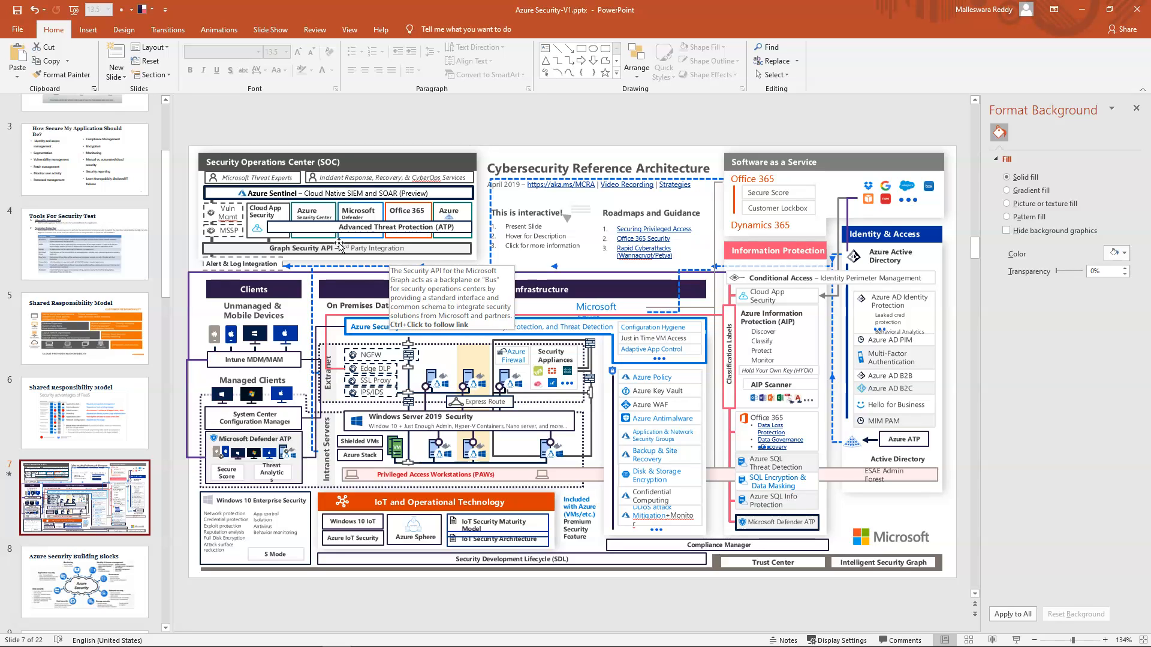
pyautogui.moveTo(565, 206)
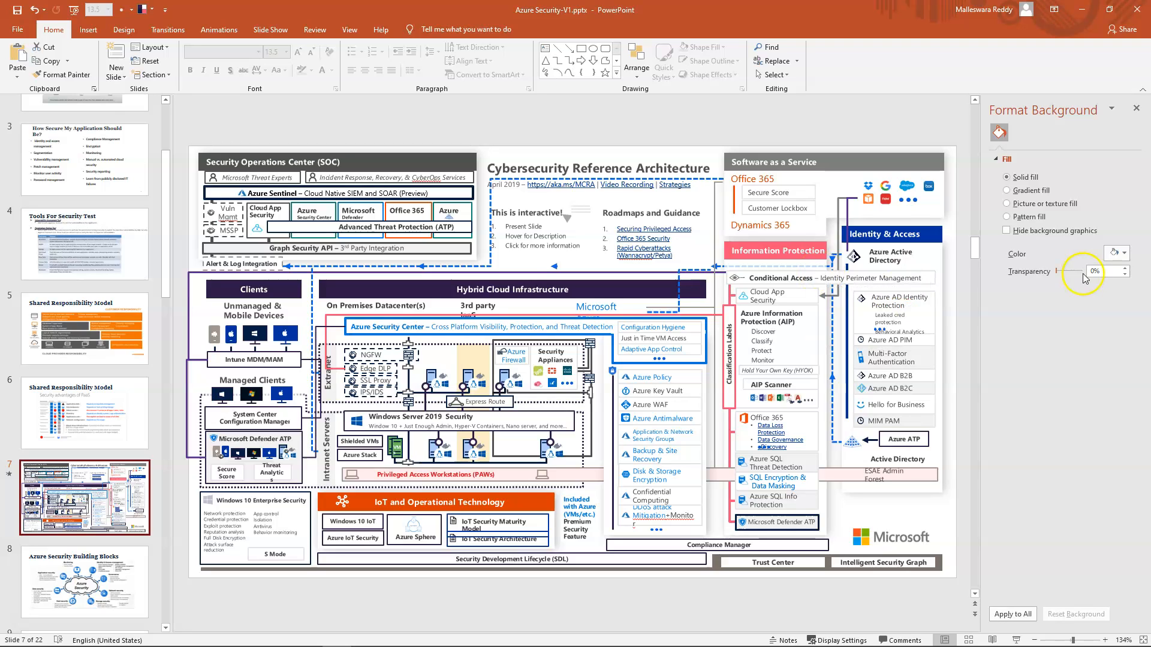
pyautogui.moveTo(873, 256)
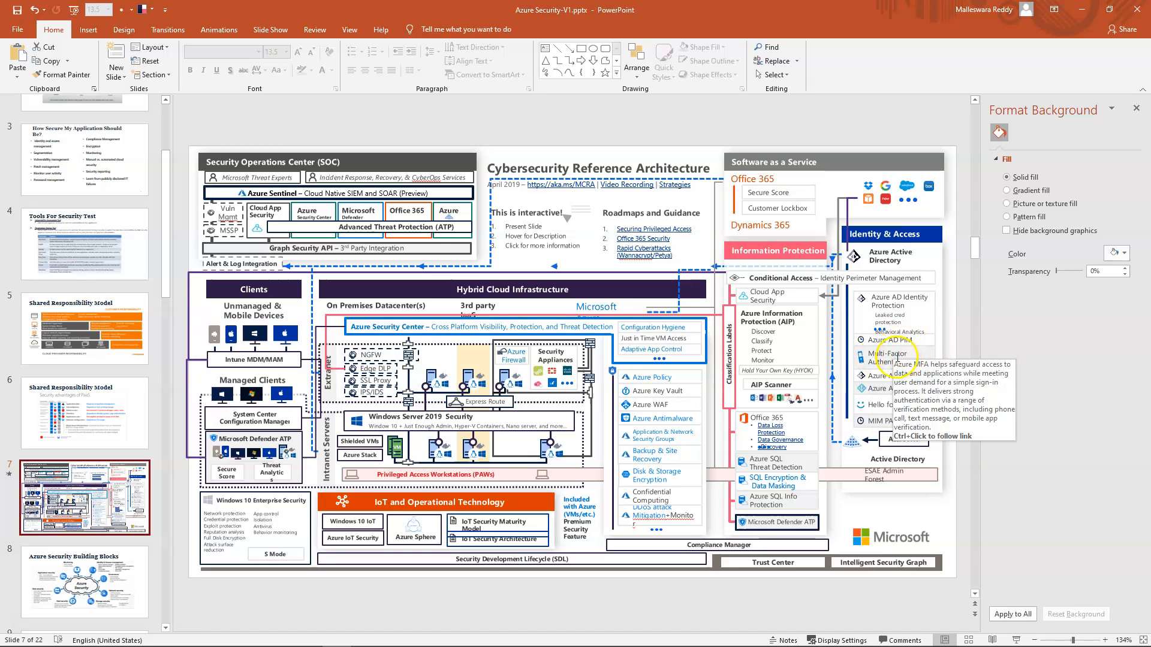
pyautogui.moveTo(765, 297)
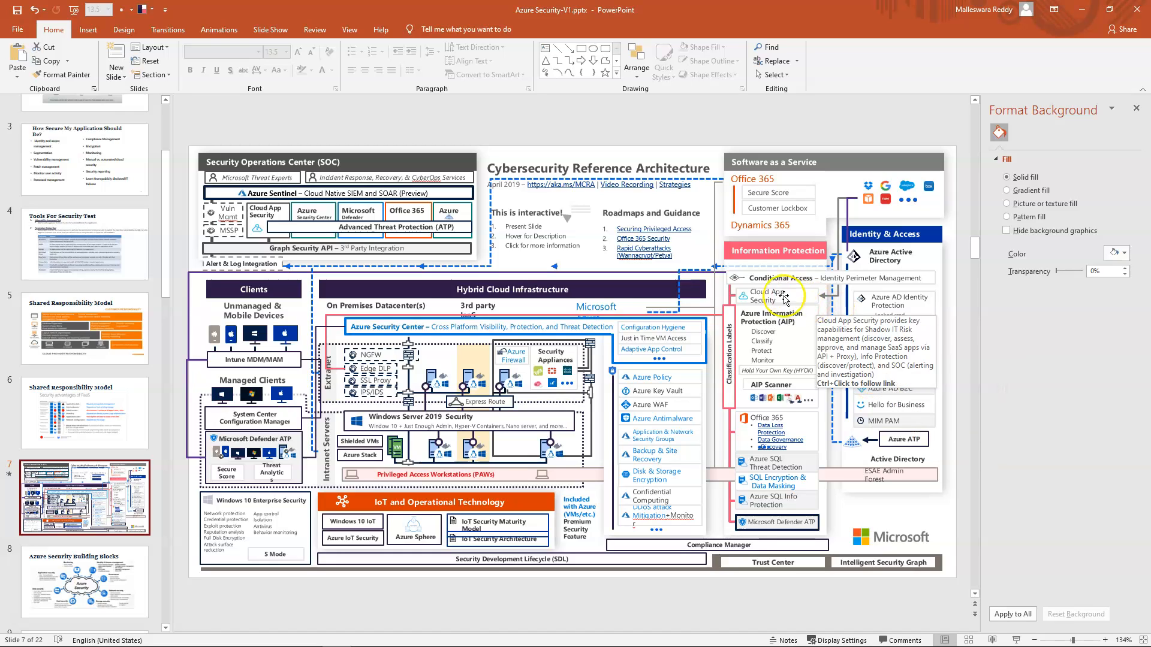
pyautogui.moveTo(778, 315)
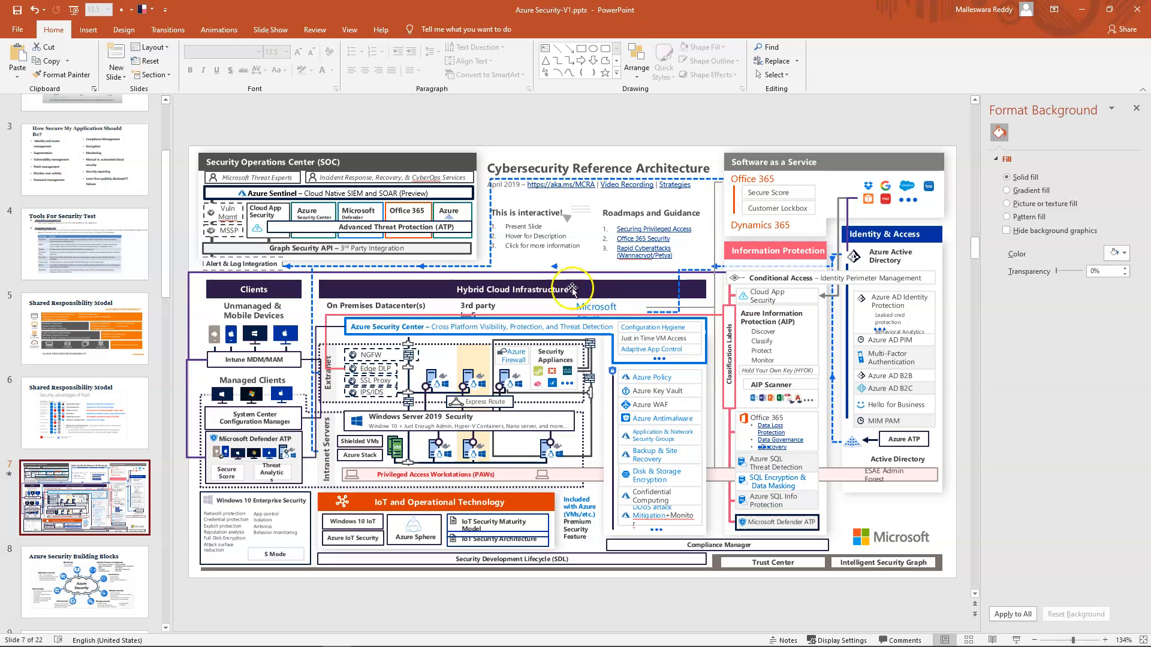
pyautogui.moveTo(330, 187)
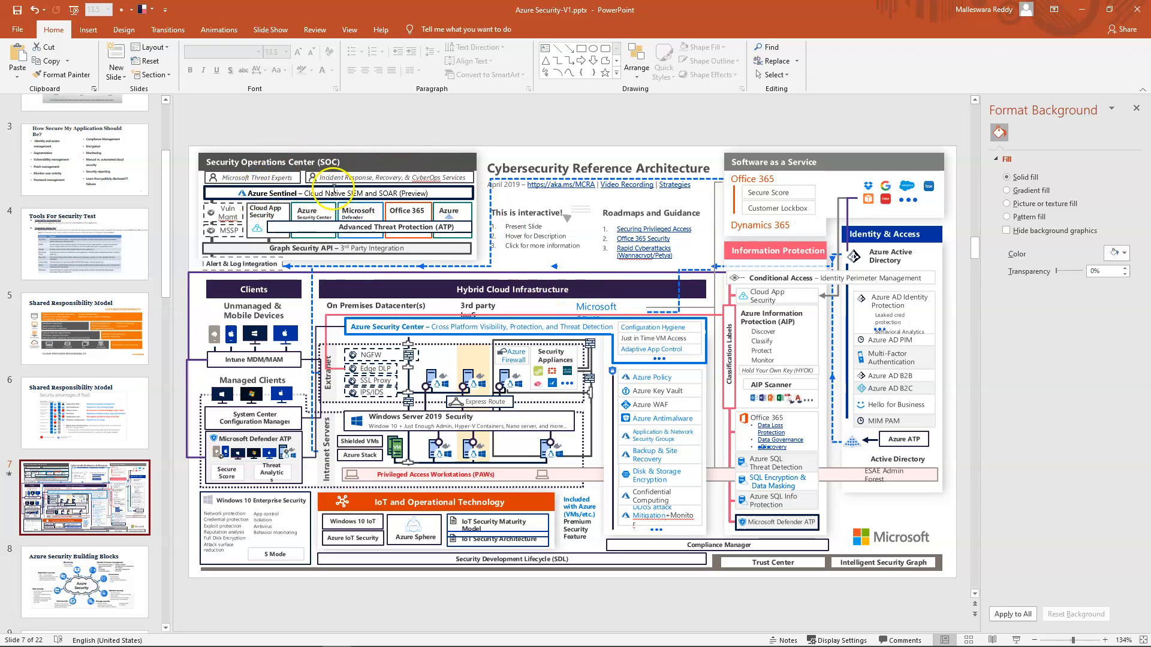
pyautogui.moveTo(360, 193)
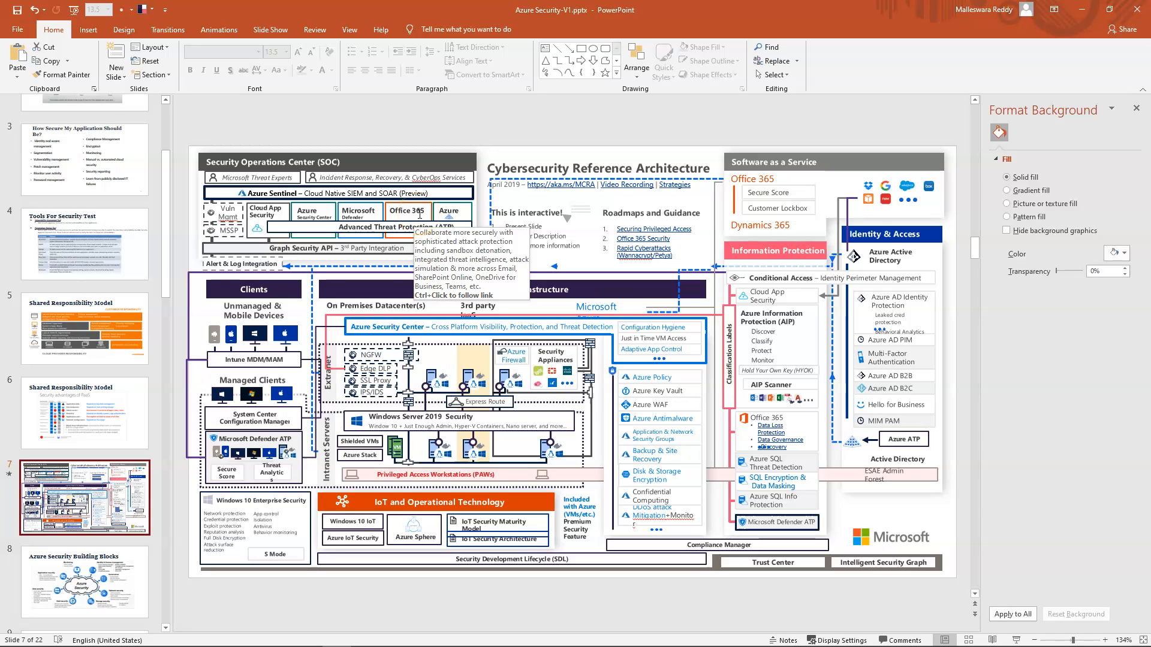
pyautogui.moveTo(242, 178)
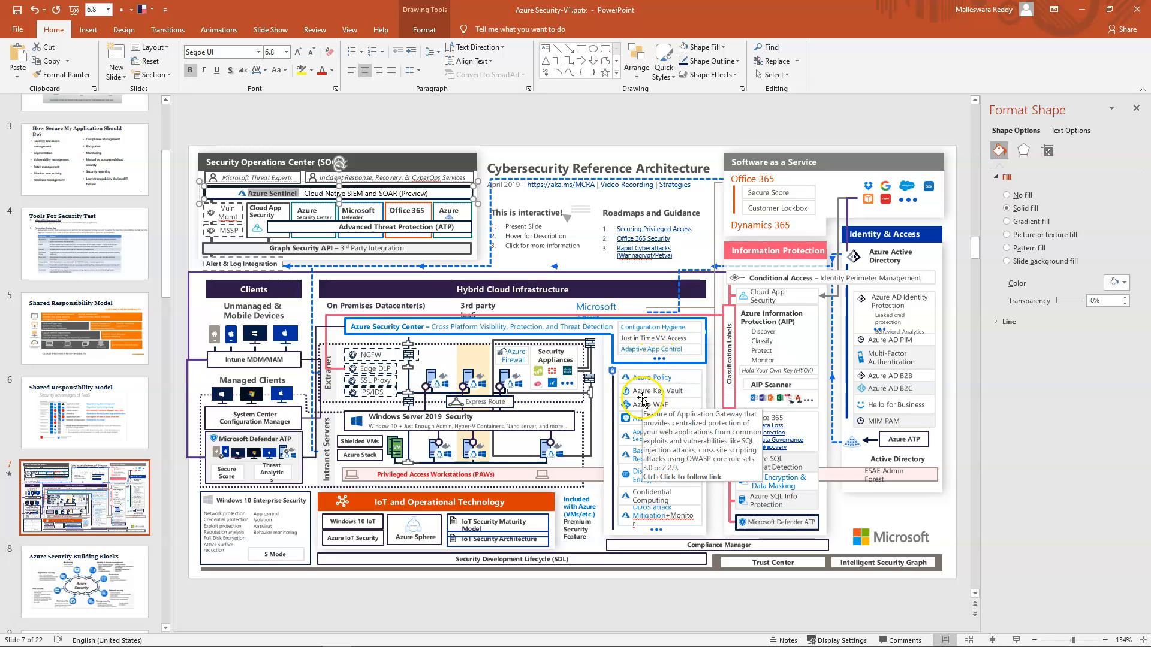
pyautogui.moveTo(648, 377)
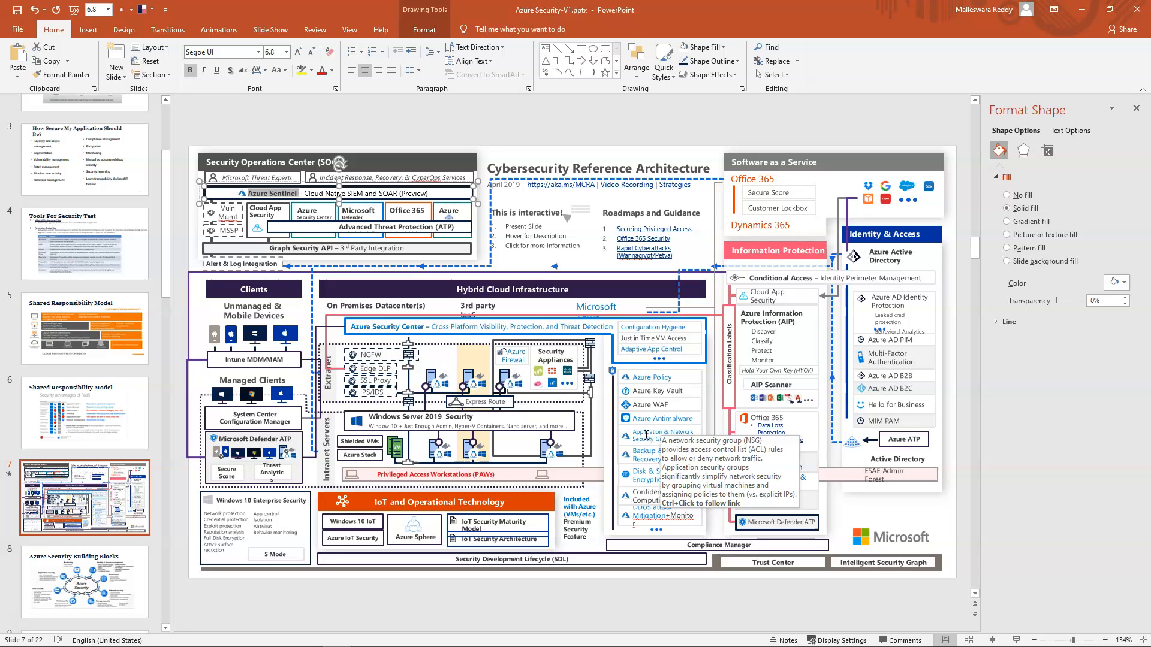
pyautogui.moveTo(667, 418)
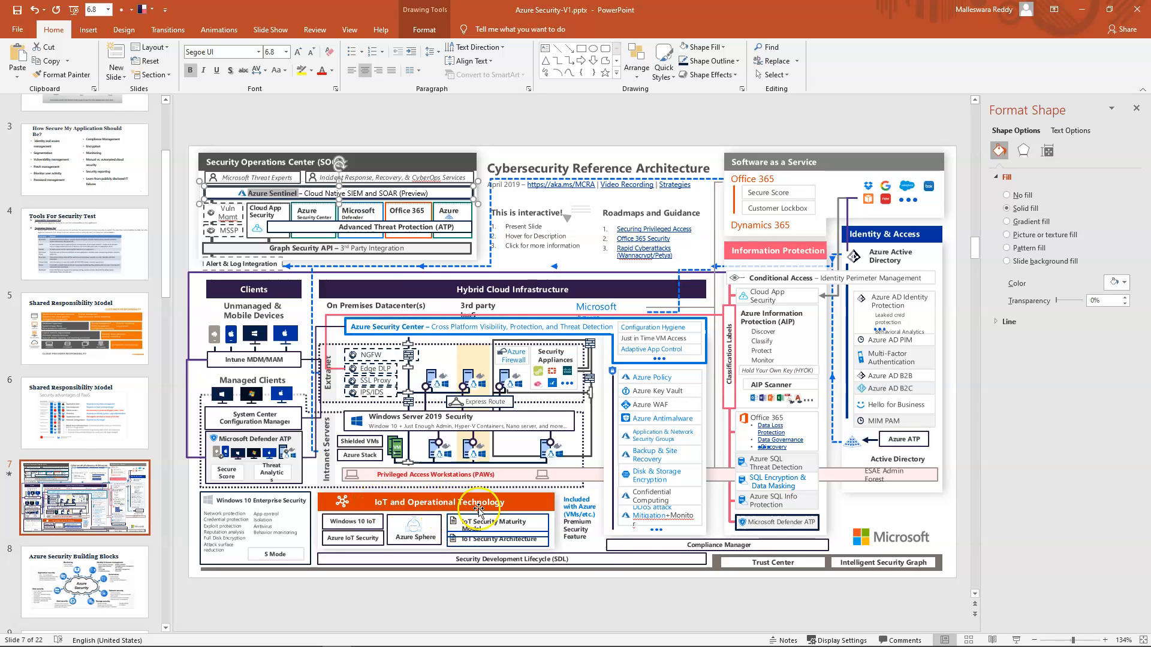
pyautogui.moveTo(477, 525)
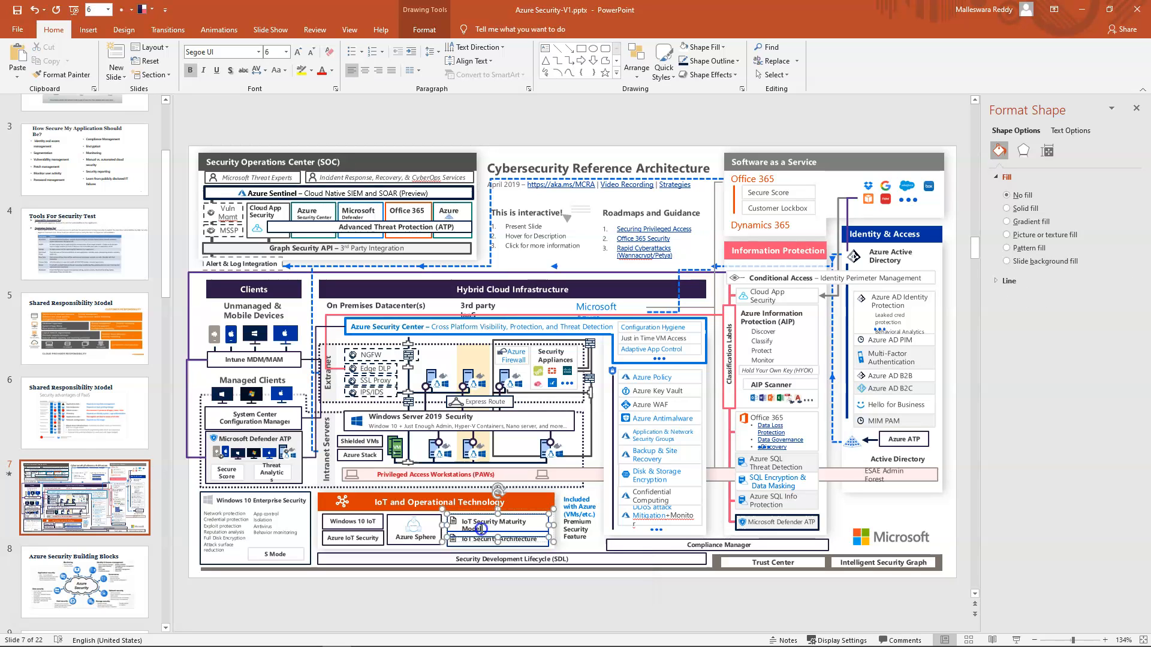
# Step: Move from the architecture diagram to slide 8, Azure Security Building Blocks
pyautogui.click(477, 526)
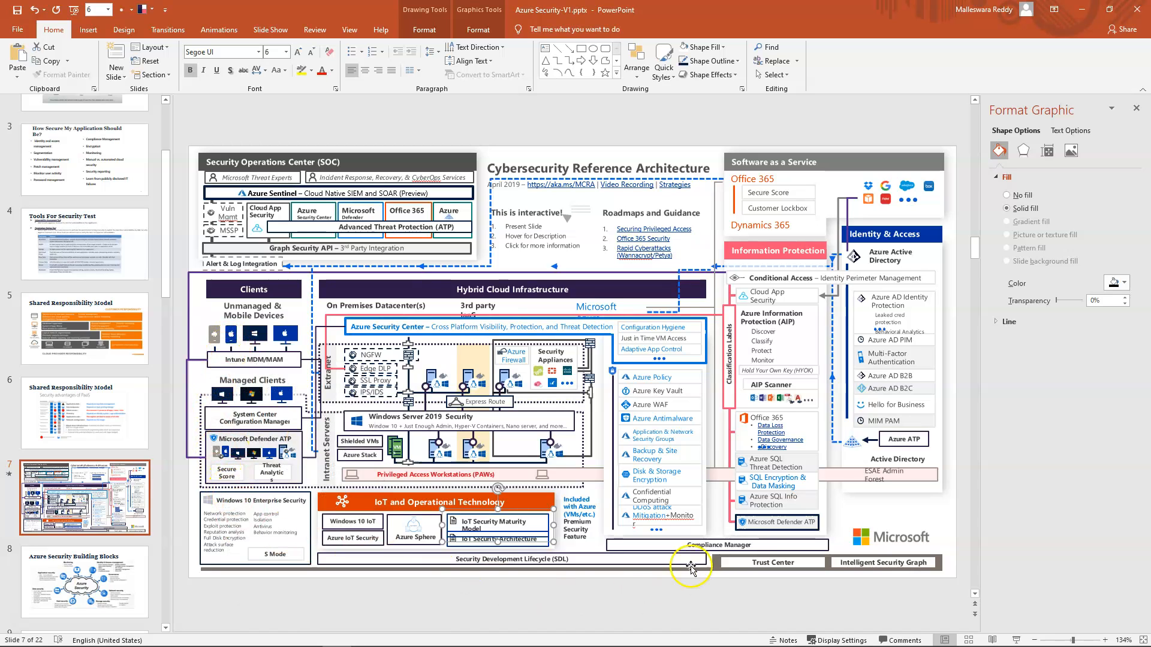
pyautogui.moveTo(639, 470)
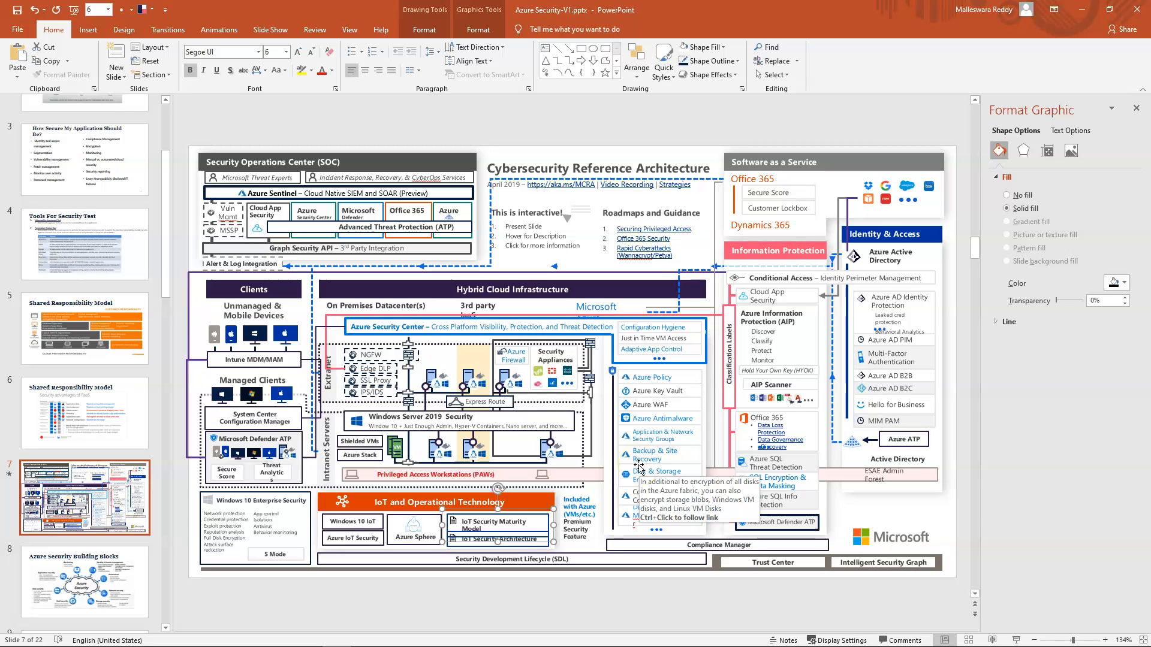
pyautogui.moveTo(756, 282)
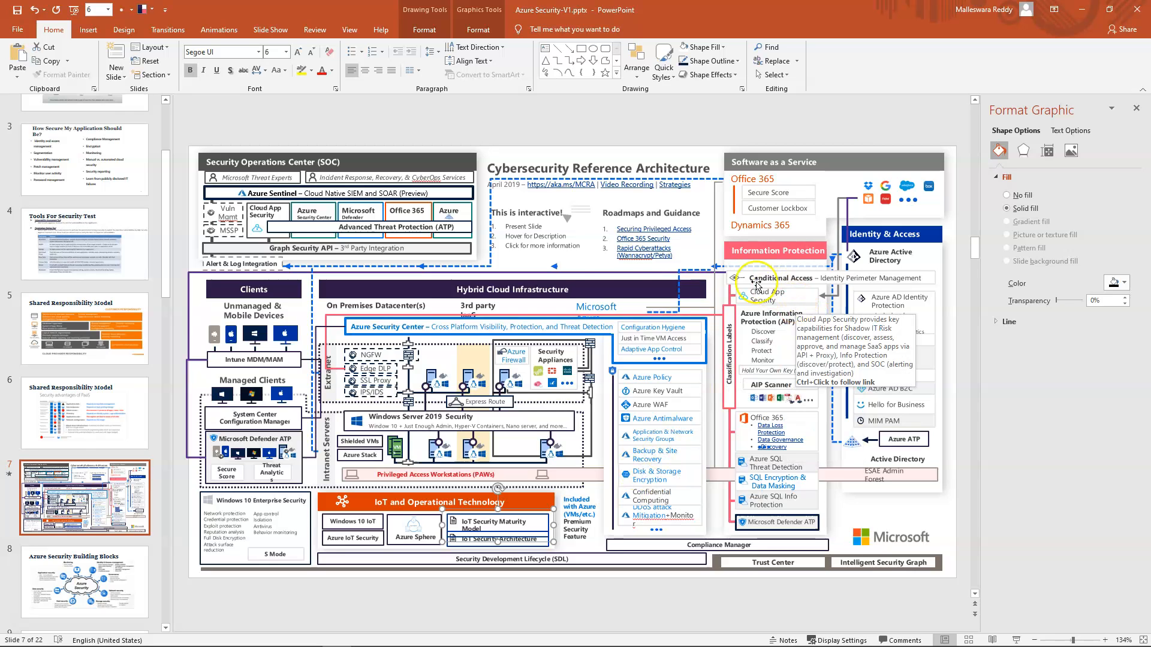
pyautogui.moveTo(536, 473)
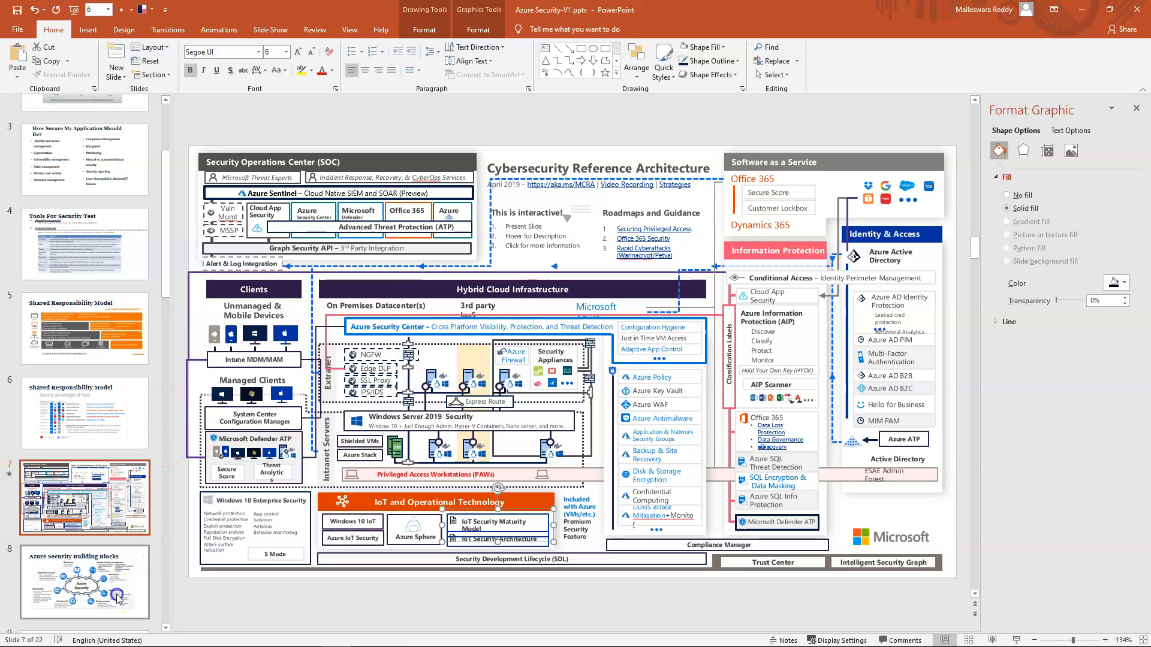
pyautogui.click(84, 581)
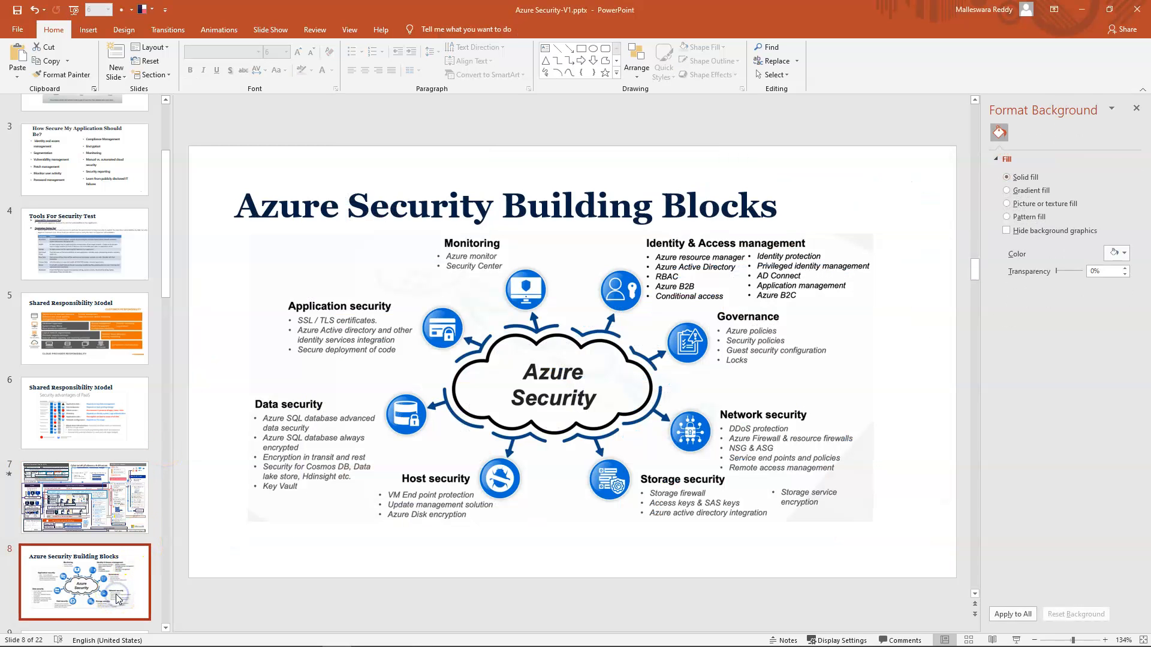
pyautogui.moveTo(326, 499)
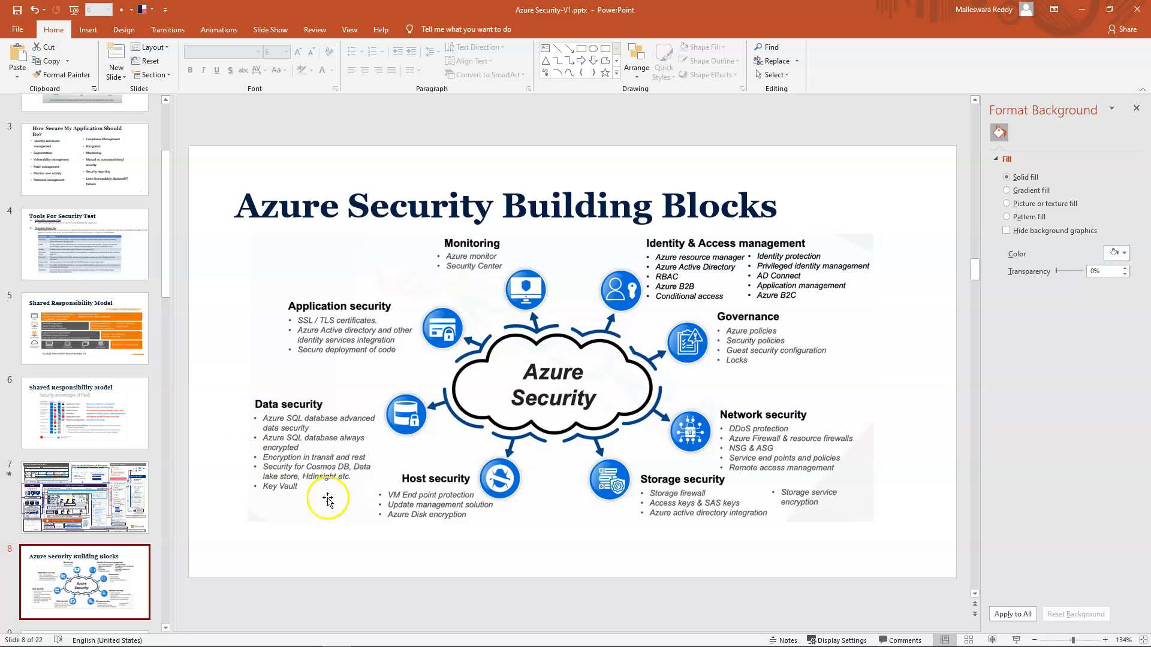
pyautogui.moveTo(625, 316)
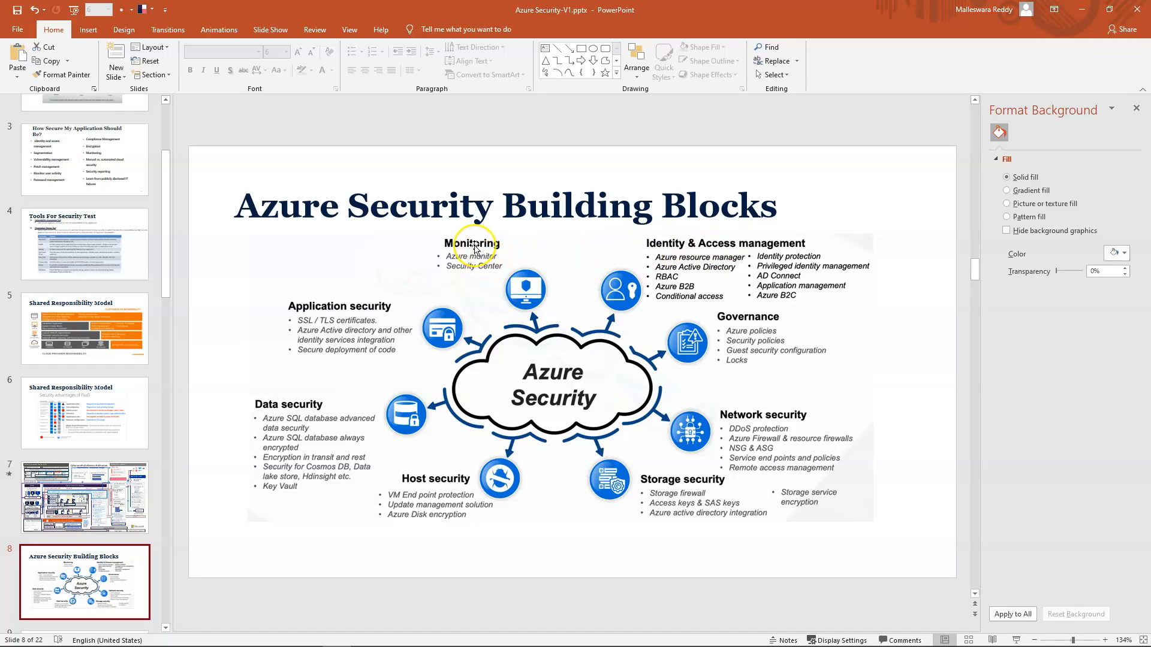
pyautogui.moveTo(332, 314)
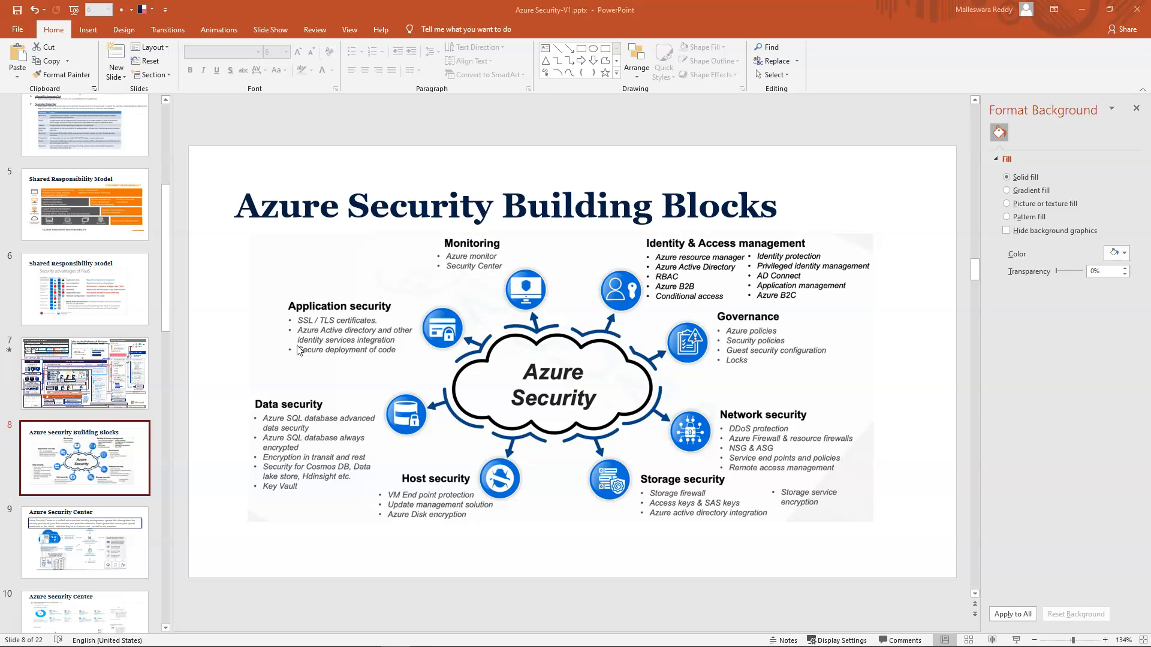
pyautogui.moveTo(297, 351)
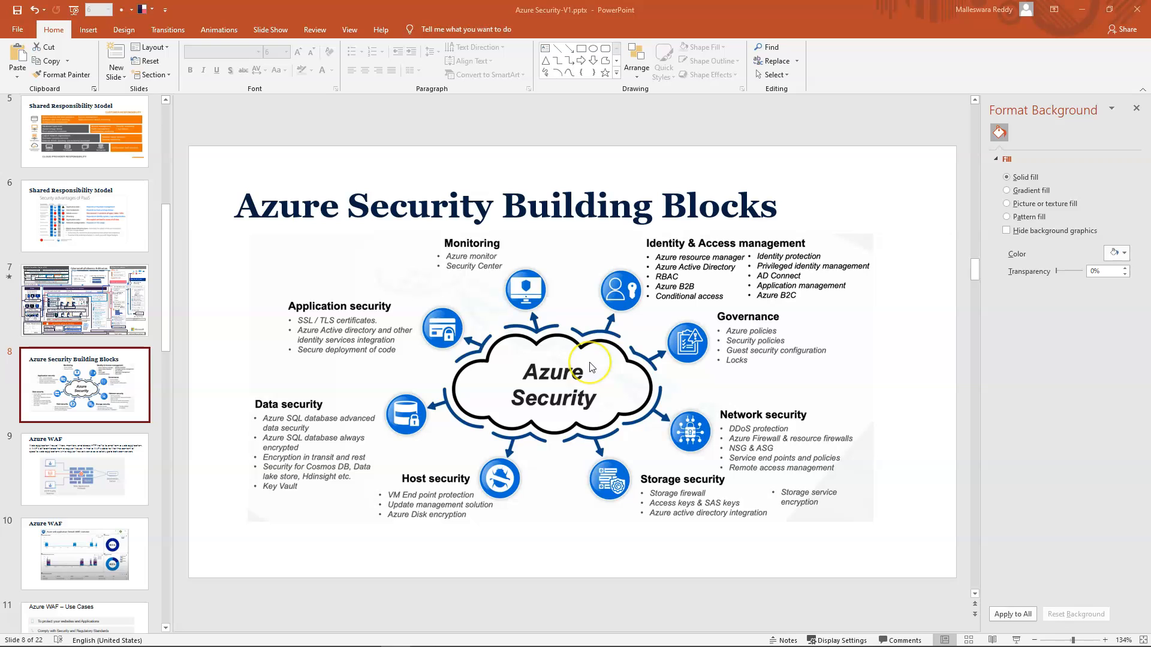
pyautogui.moveTo(592, 367)
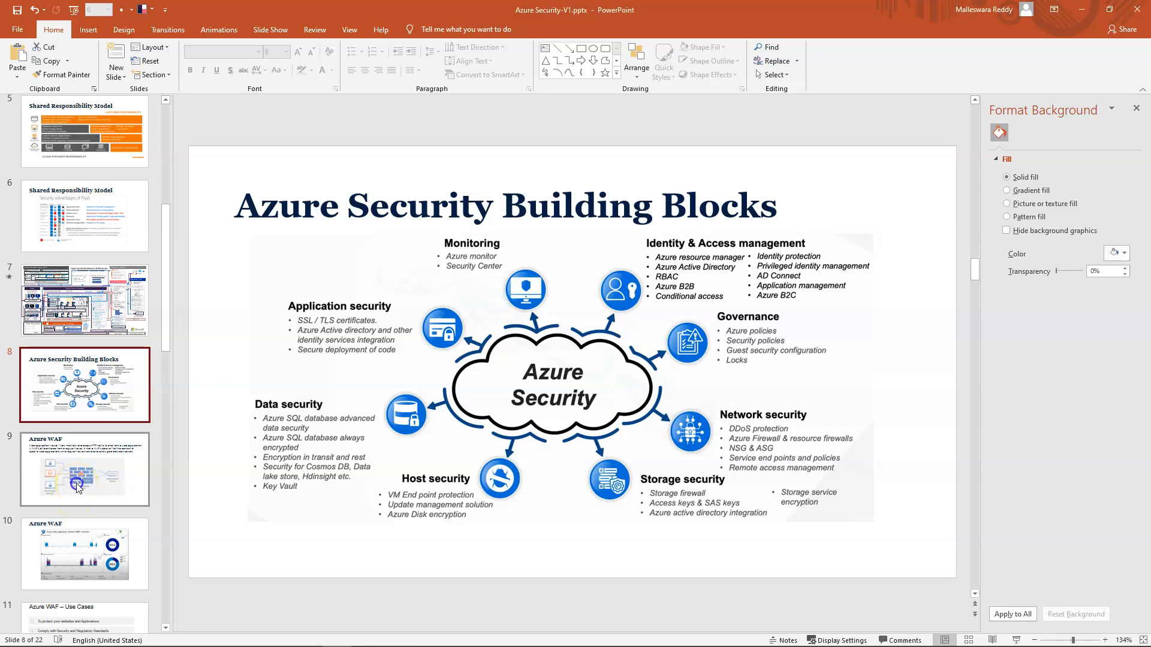
# Step: Go to slide 9, Azure WAF, with its web application firewall diagram
pyautogui.click(84, 470)
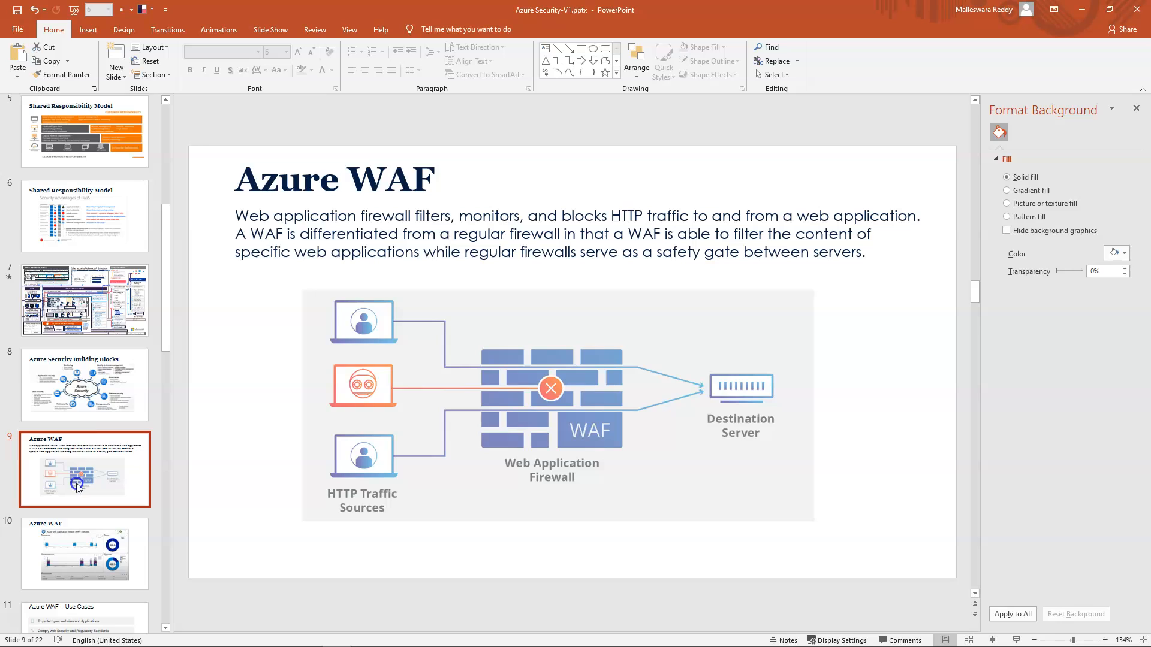